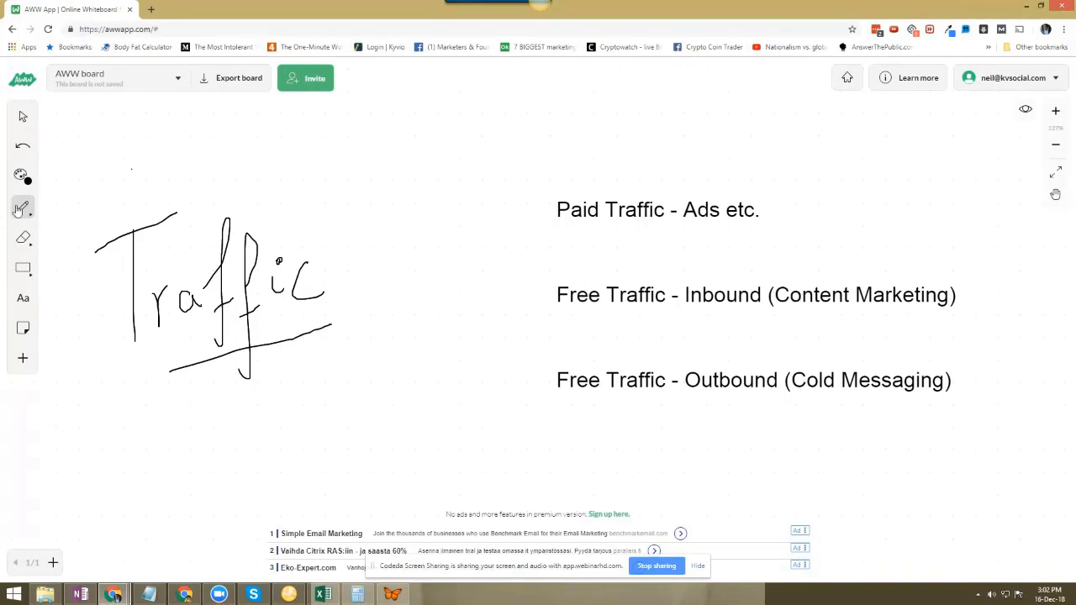
# Step: Draw arrows toward the Free Traffic - Inbound and Free Traffic - Outbound lines
pyautogui.moveTo(433, 298); pyautogui.dragTo(534, 298)
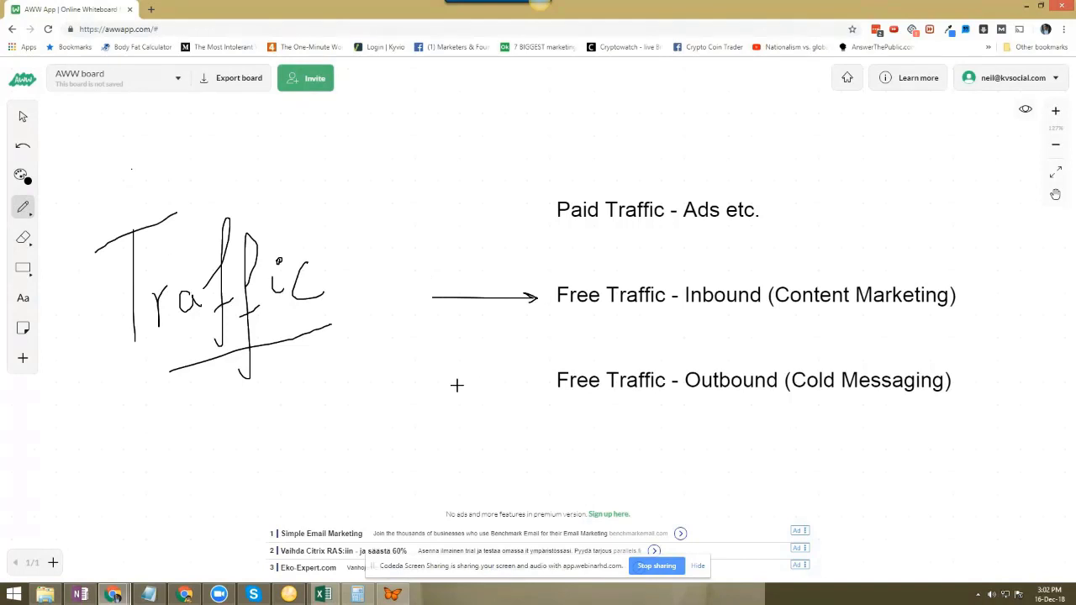
pyautogui.moveTo(454, 387); pyautogui.dragTo(538, 387)
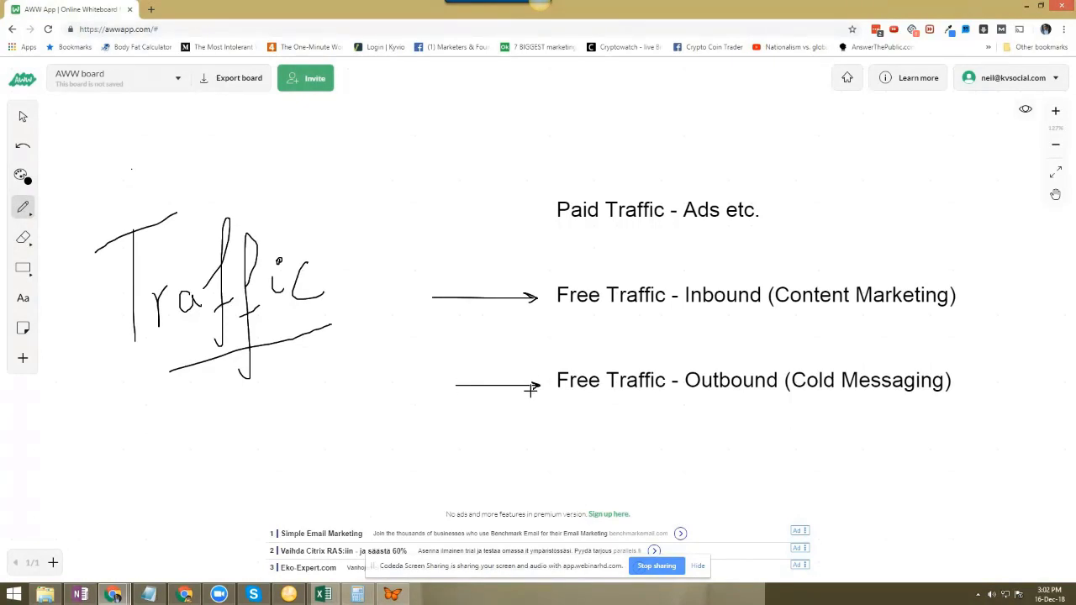
pyautogui.moveTo(531, 378)
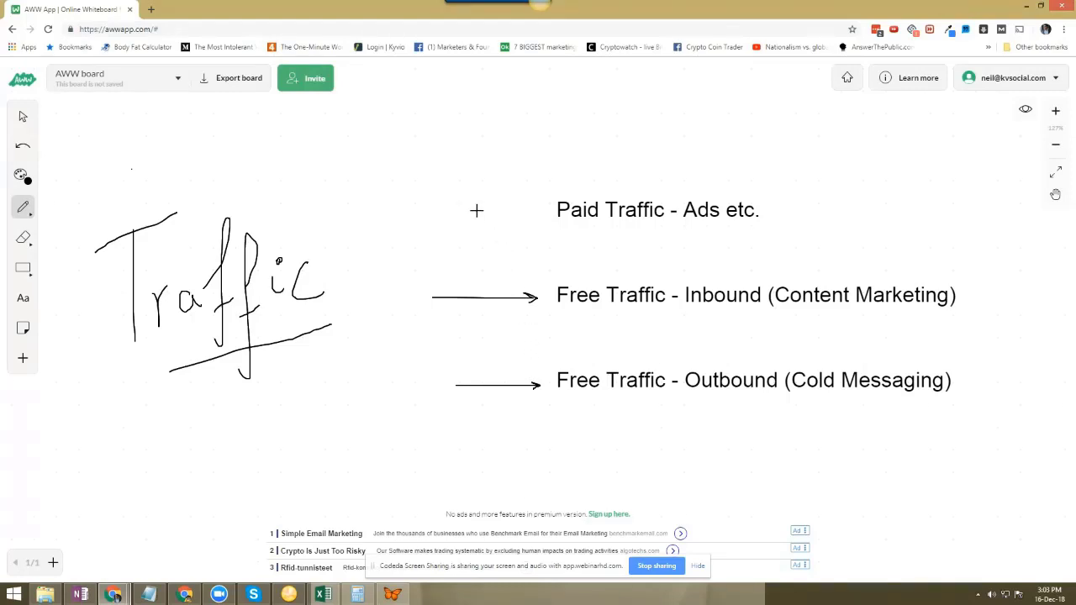
# Step: Sketch two parallel strokes pointing at the 'Paid Traffic - Ads etc.' line
pyautogui.moveTo(458, 212); pyautogui.dragTo(513, 212)
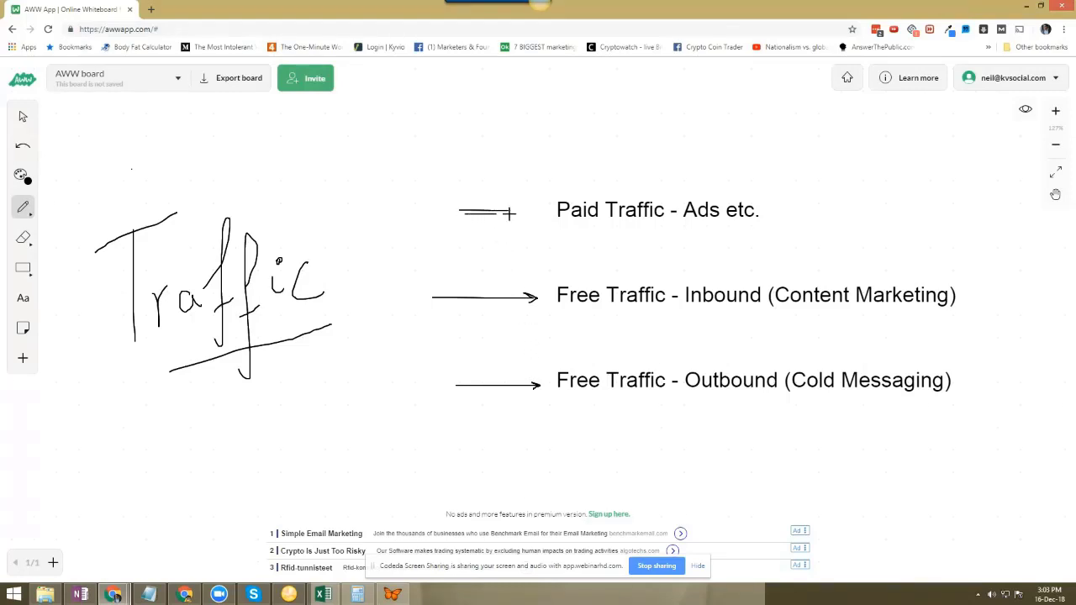
pyautogui.moveTo(461, 212); pyautogui.dragTo(514, 217)
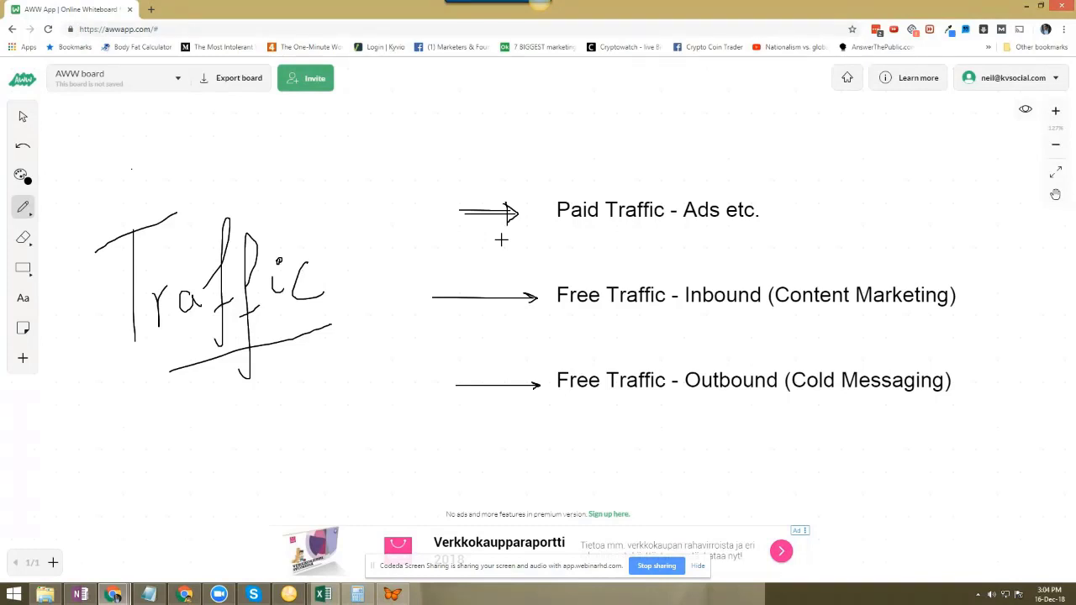
pyautogui.moveTo(709, 407)
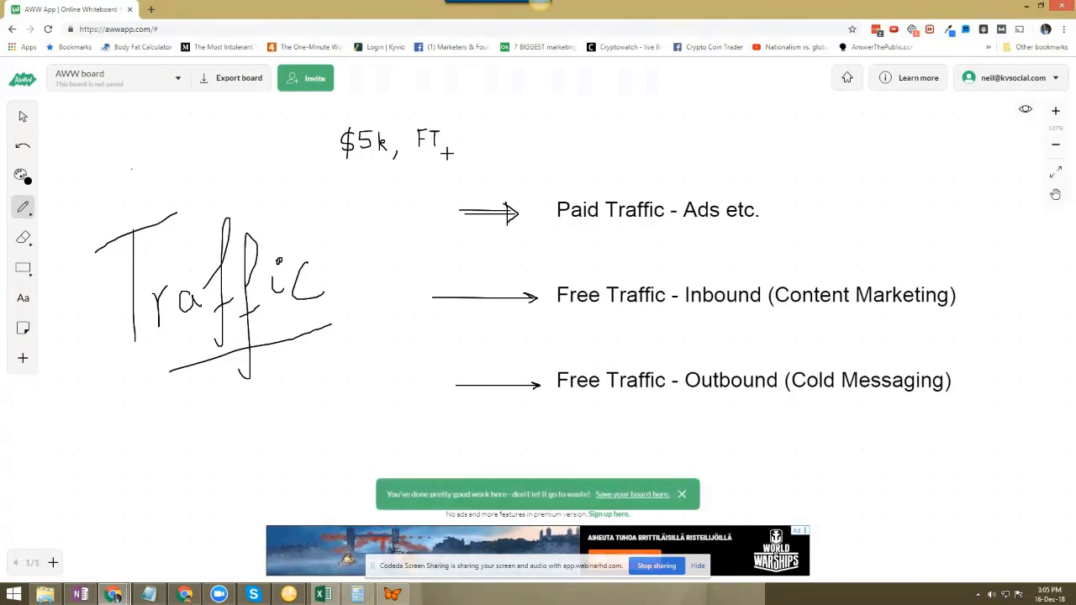
# Step: Extend the handwritten note after FT so it reads '$5k, FT, nES'
pyautogui.click(450, 147)
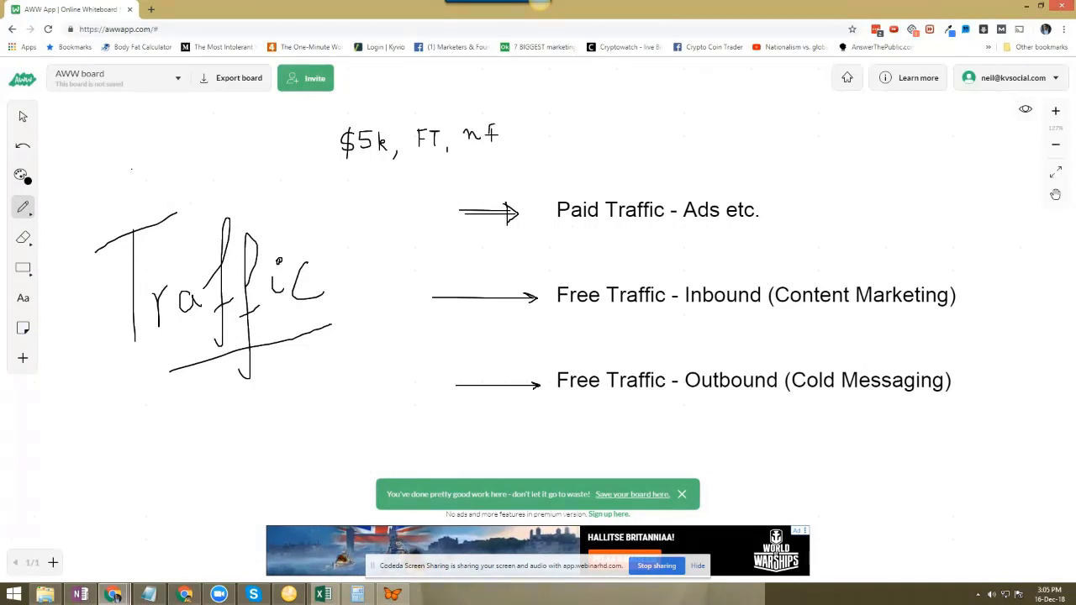
pyautogui.write('S')
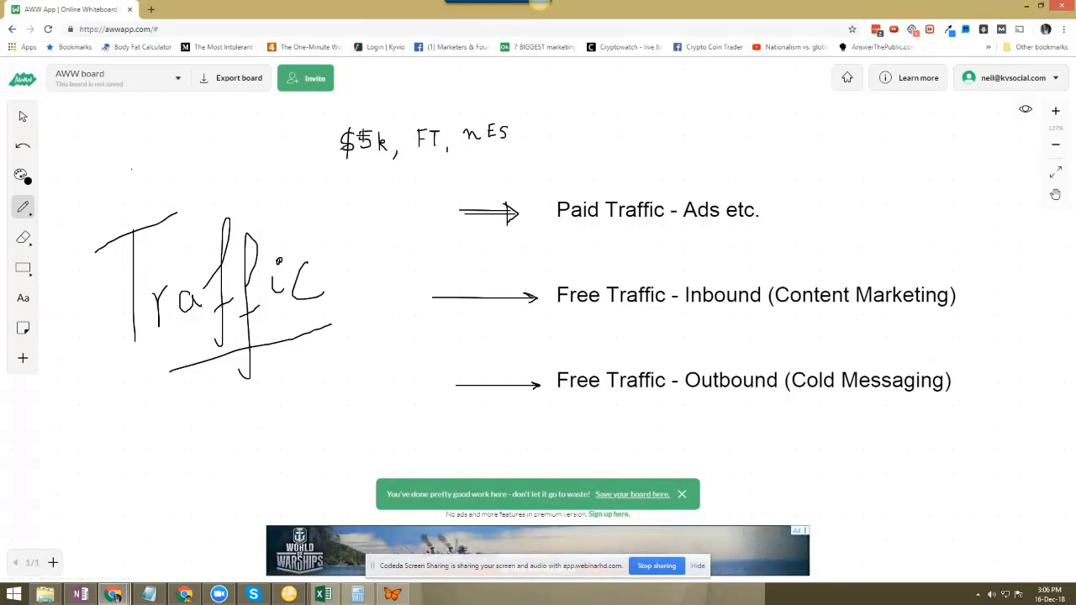
# Step: Strike through '$5k' in the note and write 'Prod Create' beneath it
pyautogui.moveTo(344, 148); pyautogui.dragTo(391, 138)
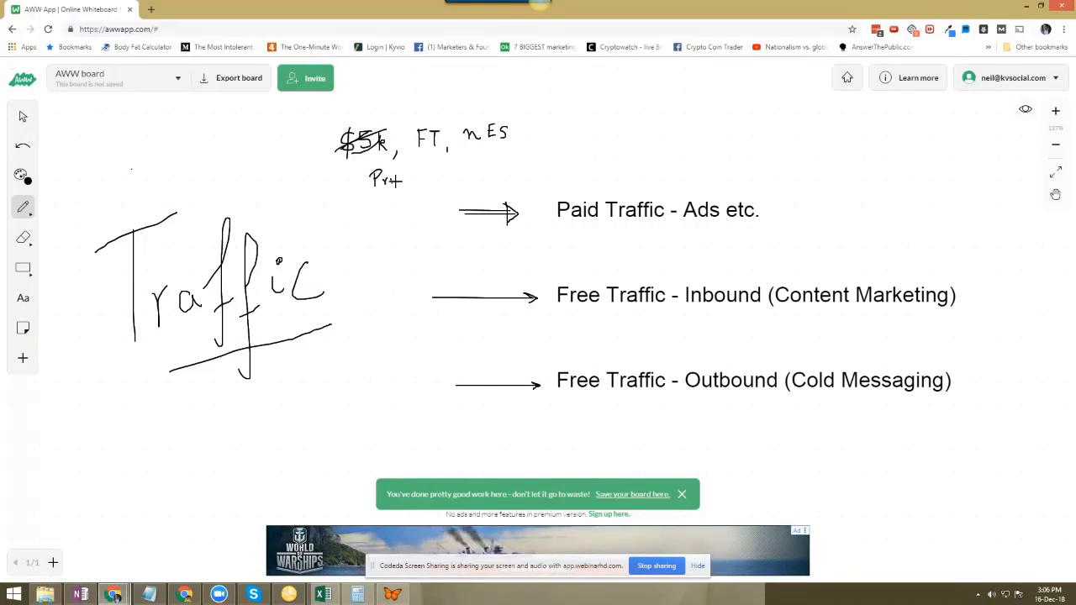
pyautogui.click(412, 168)
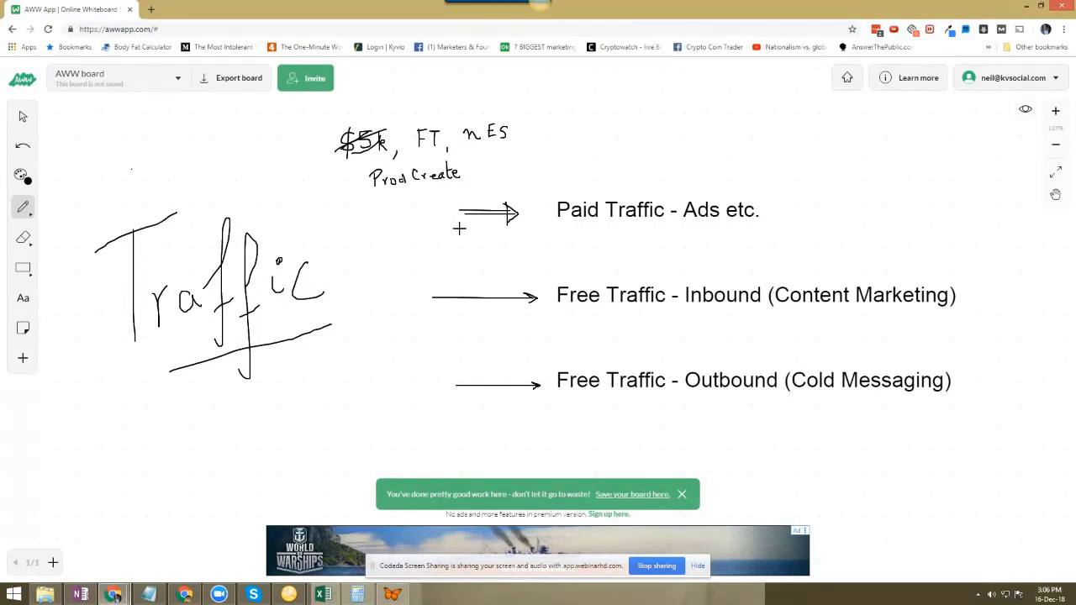
pyautogui.moveTo(575, 366)
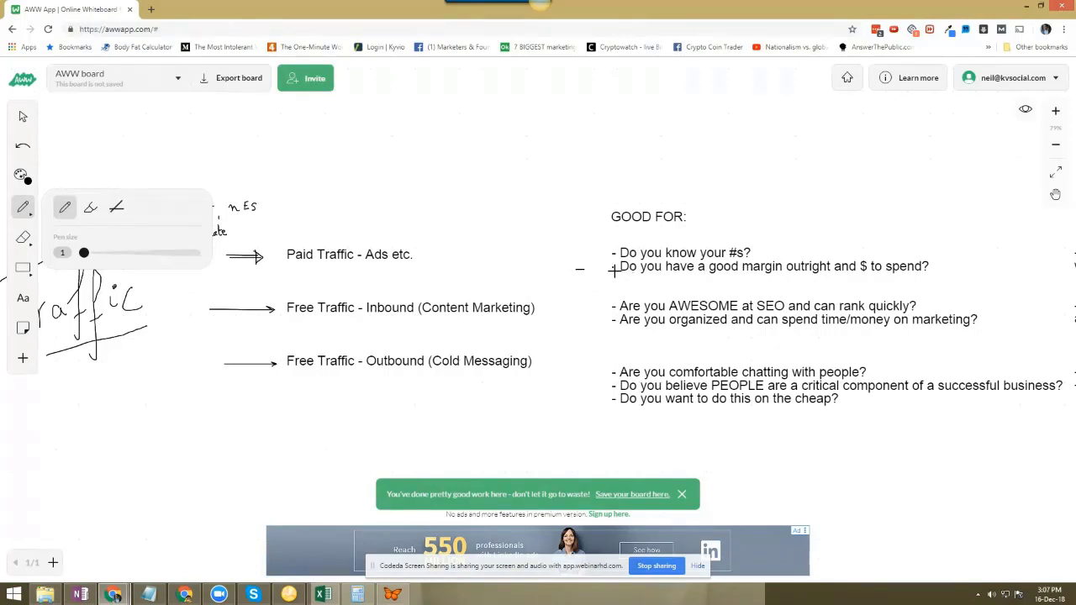
pyautogui.moveTo(613, 271)
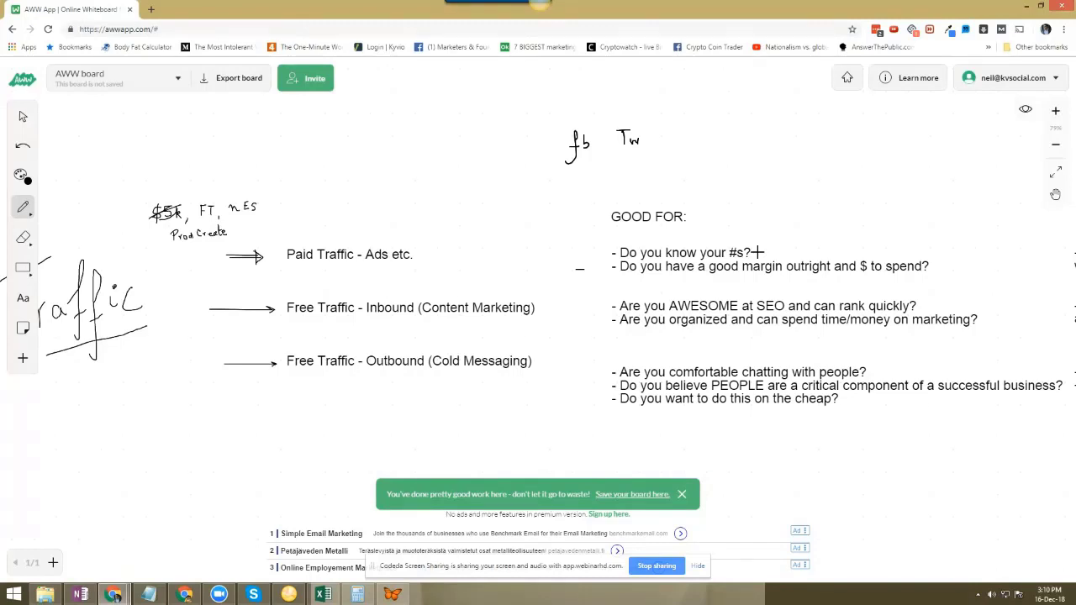
pyautogui.moveTo(752, 345)
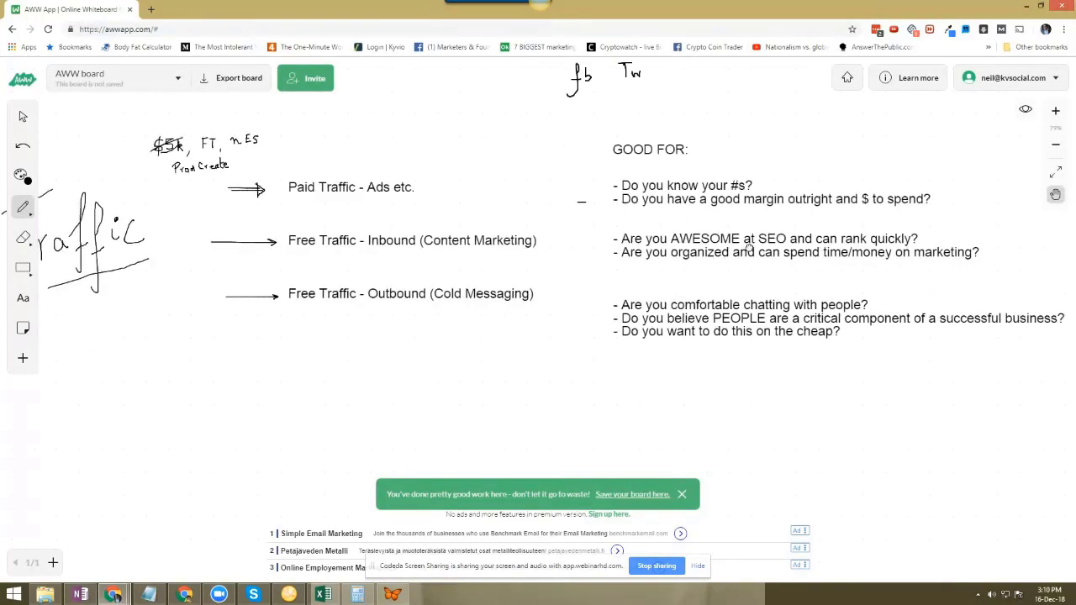
# Step: With the freehand pencil, write '5k, FT, Nat' below the traffic type rows
pyautogui.scroll(-3)
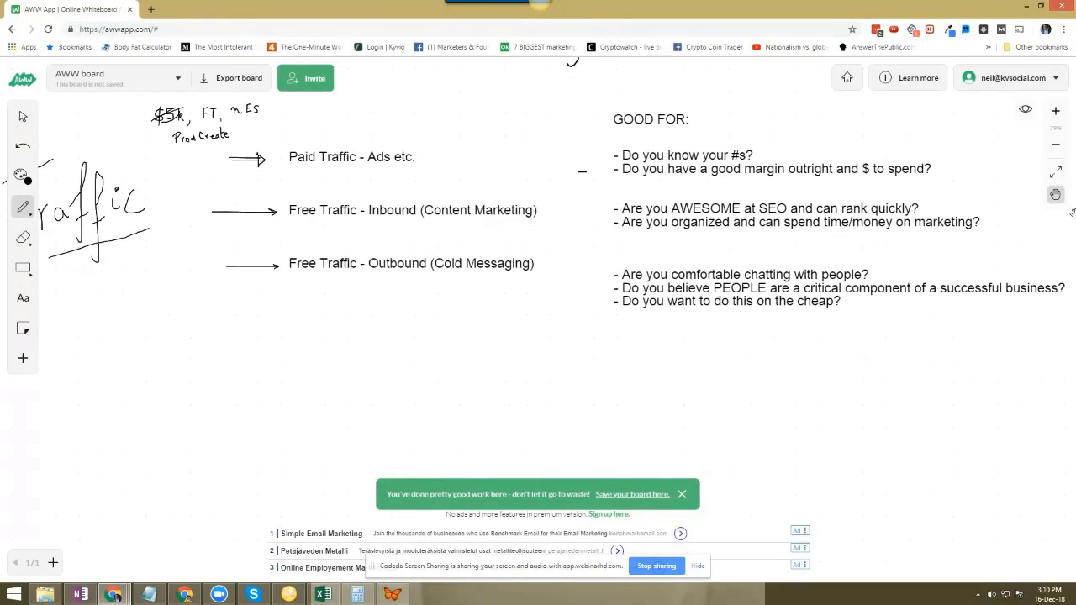
pyautogui.click(22, 207)
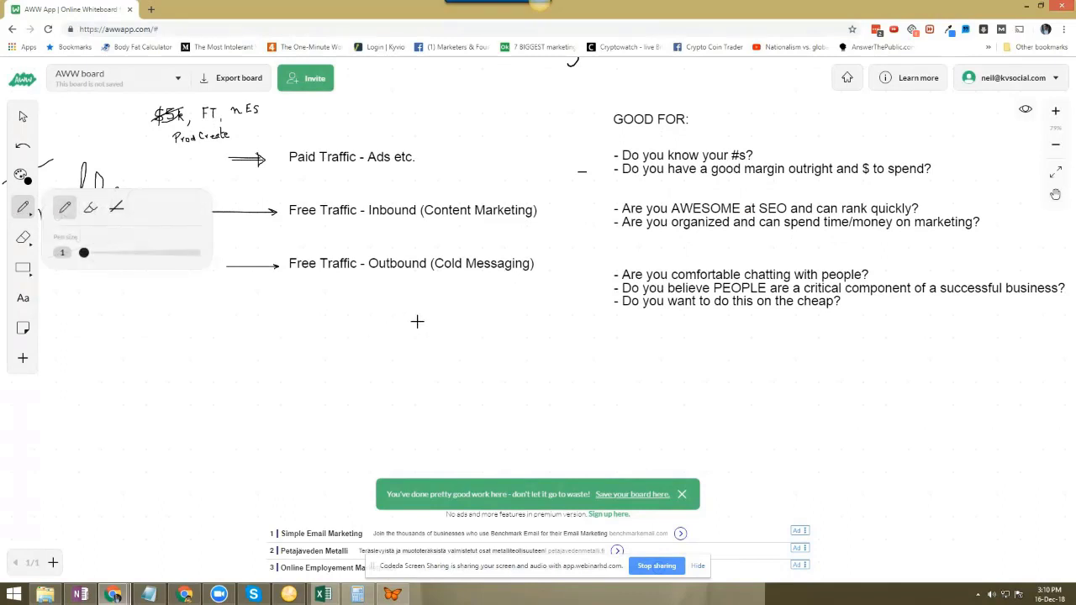
pyautogui.moveTo(340, 341)
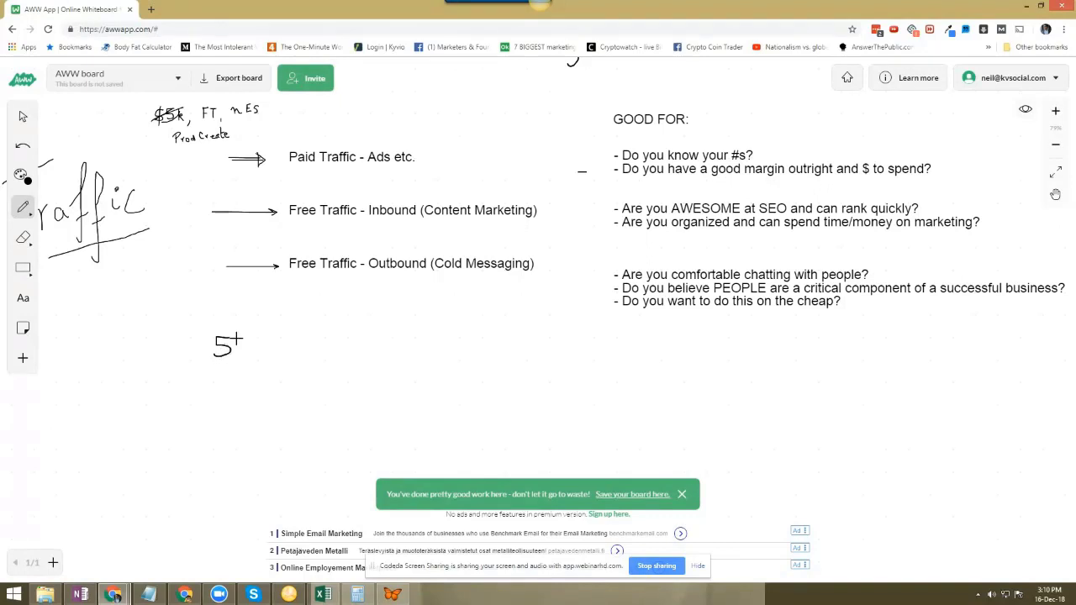
pyautogui.moveTo(239, 340); pyautogui.dragTo(248, 357)
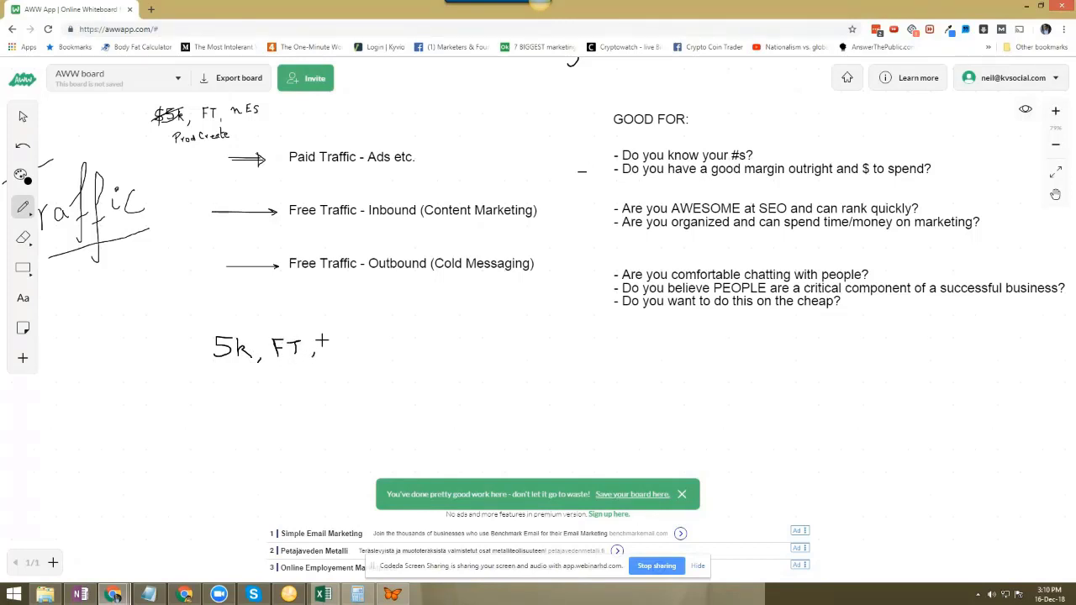
pyautogui.moveTo(319, 349); pyautogui.dragTo(341, 349)
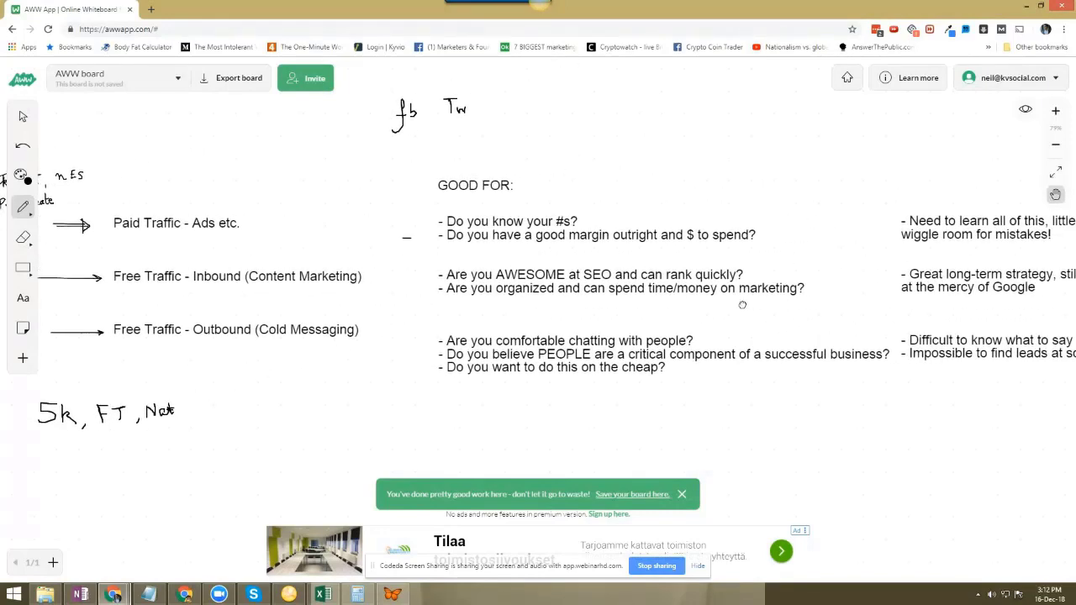
pyautogui.hscroll(3)
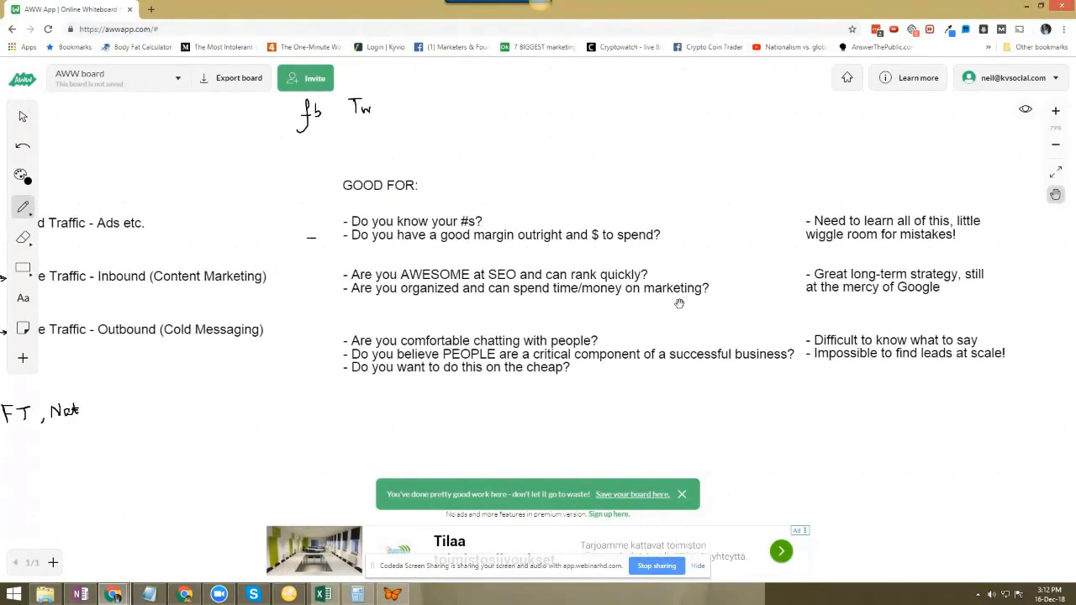
pyautogui.moveTo(714, 250)
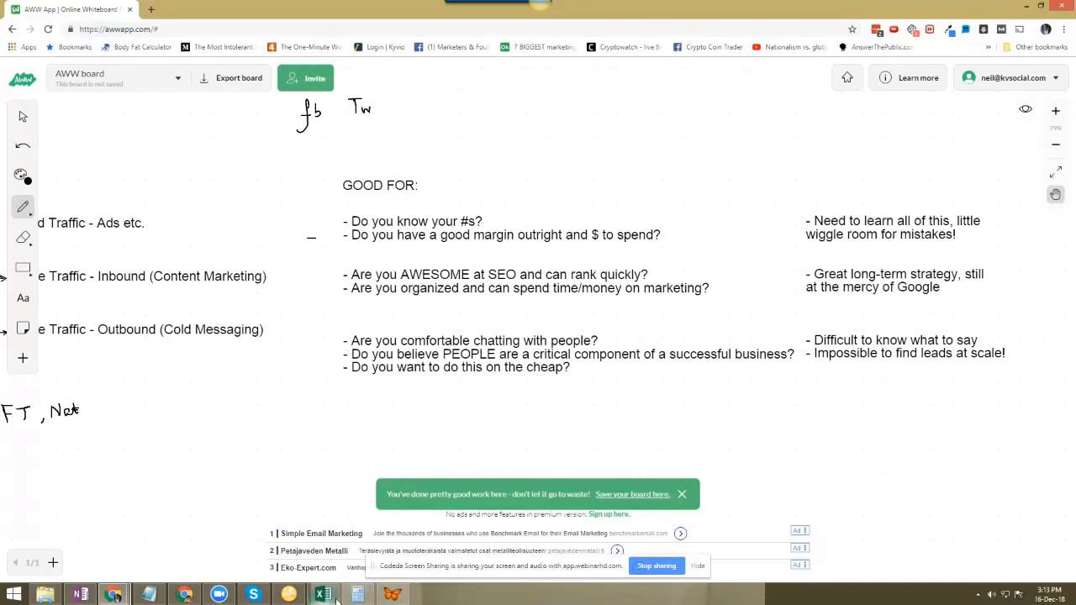
pyautogui.click(323, 594)
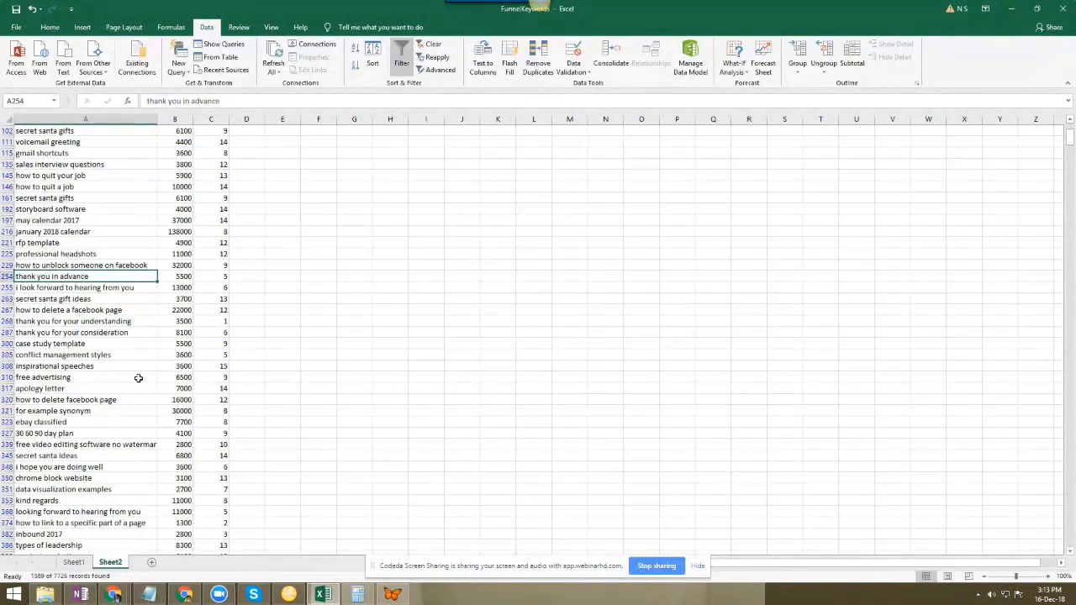
# Step: Show the filtered Sheet2 of the FunnelKeywords workbook from the Excel taskbar icon
pyautogui.click(175, 332)
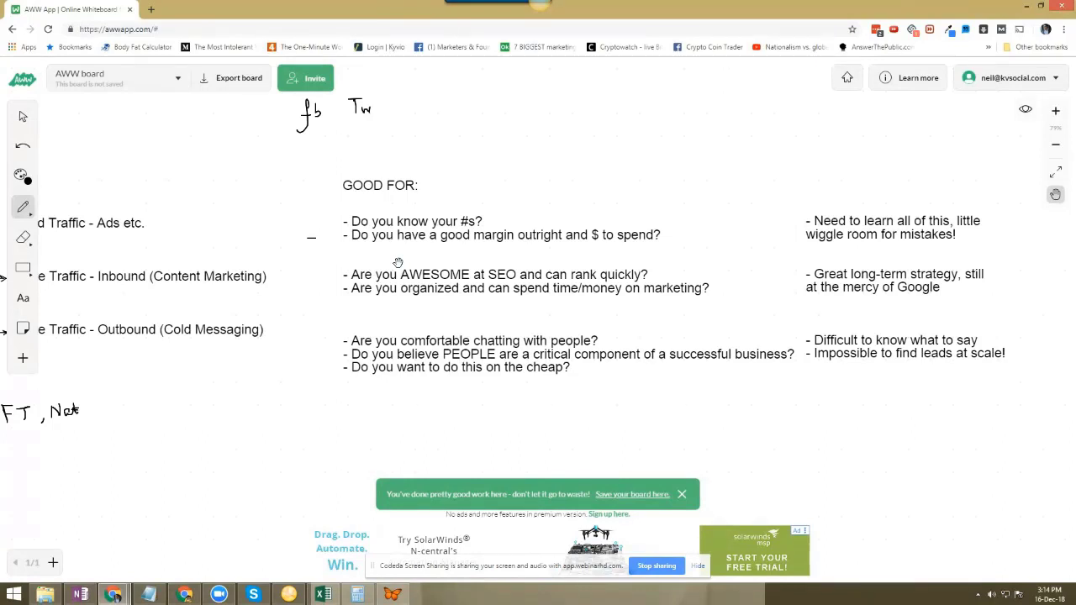
pyautogui.moveTo(258, 363)
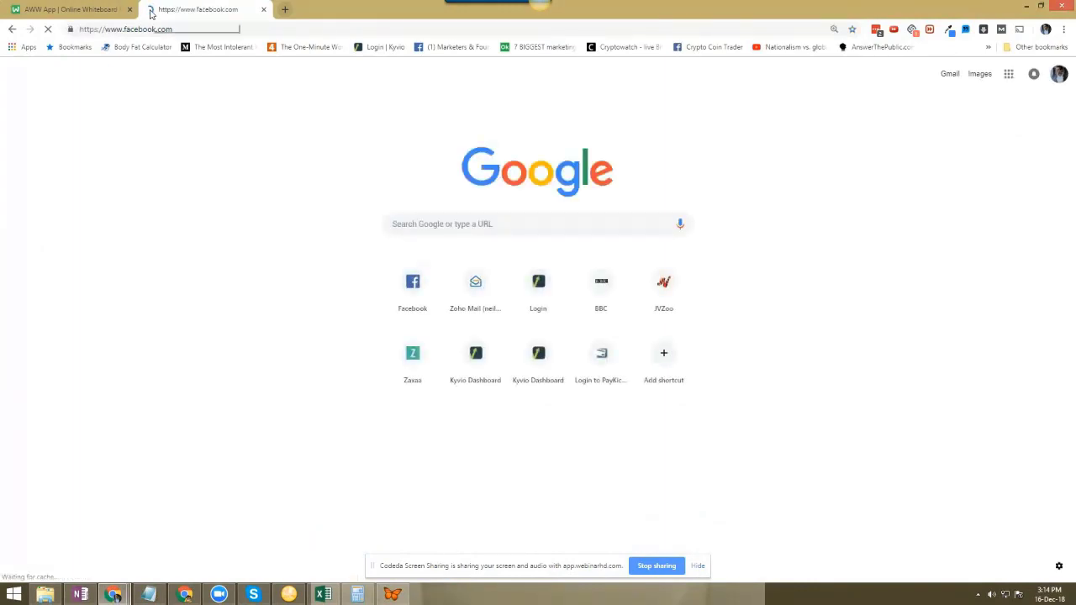
# Step: Search Facebook for 'high ticket' and pick 'the art of high-ticket selling' suggestion
pyautogui.click(206, 9)
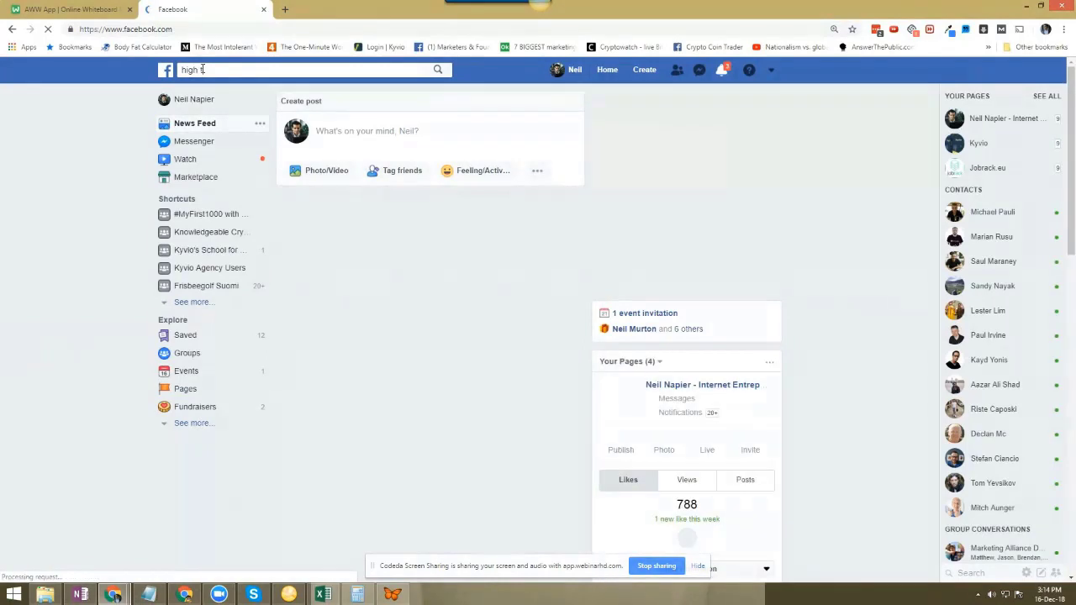
pyautogui.write('ticket')
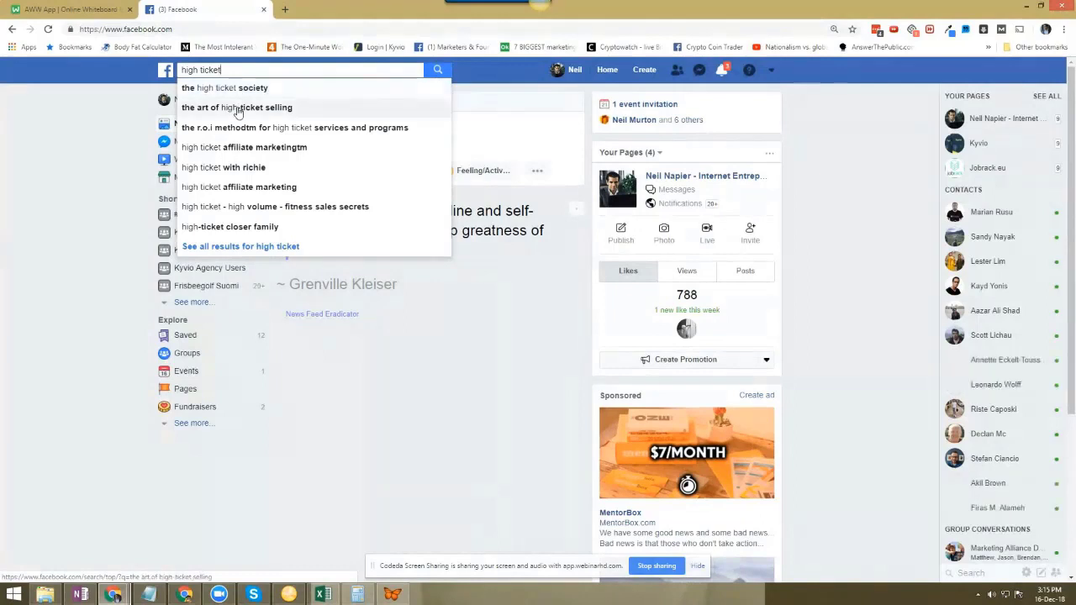
pyautogui.click(237, 107)
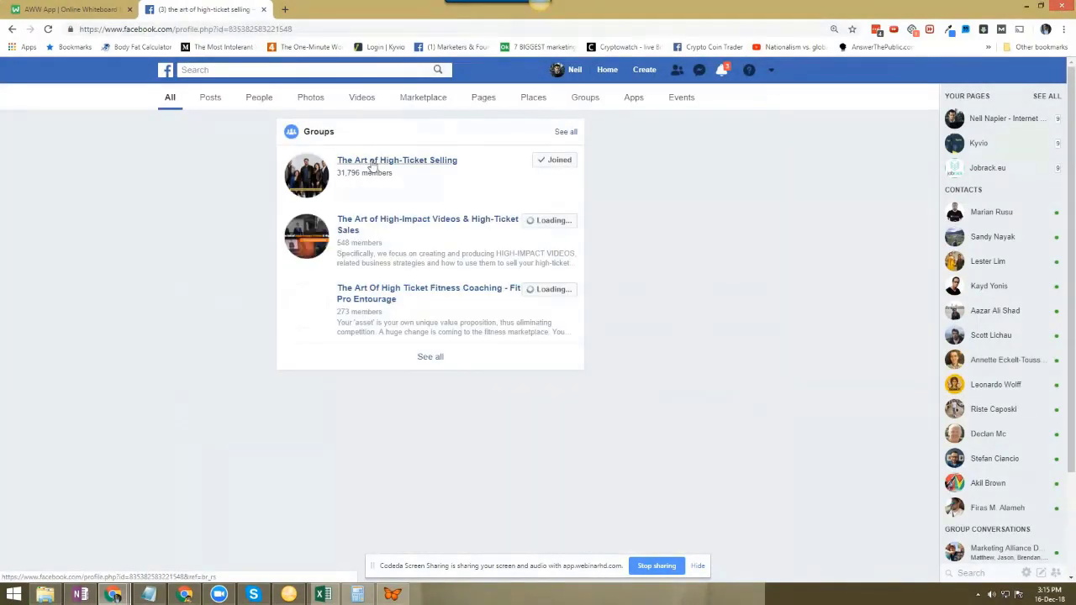
# Step: Open The Art of High-Ticket Selling group and scroll through its Discussion feed
pyautogui.click(397, 160)
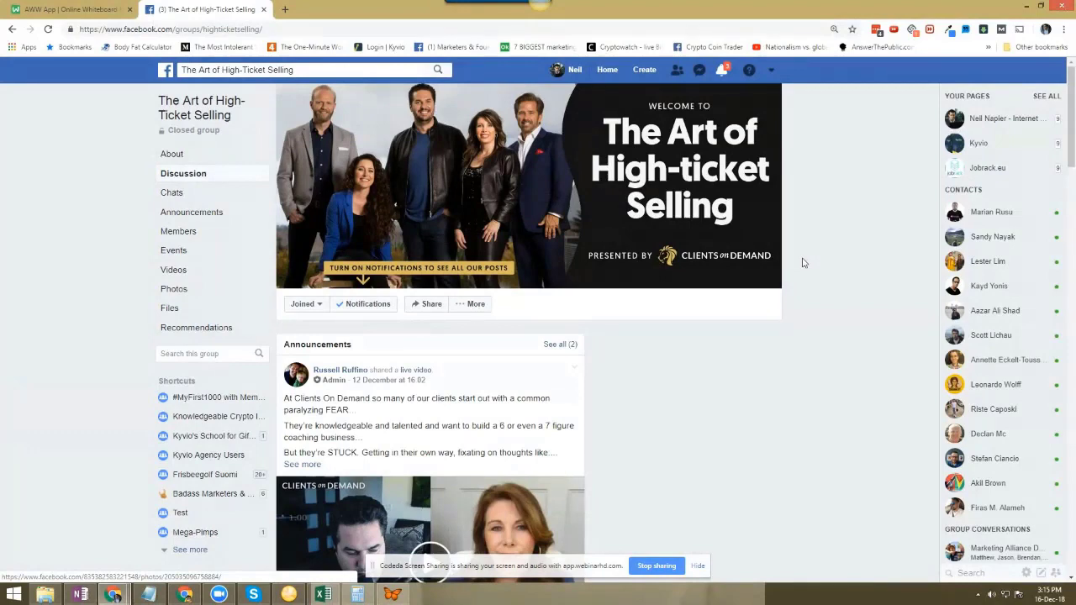
pyautogui.scroll(-3)
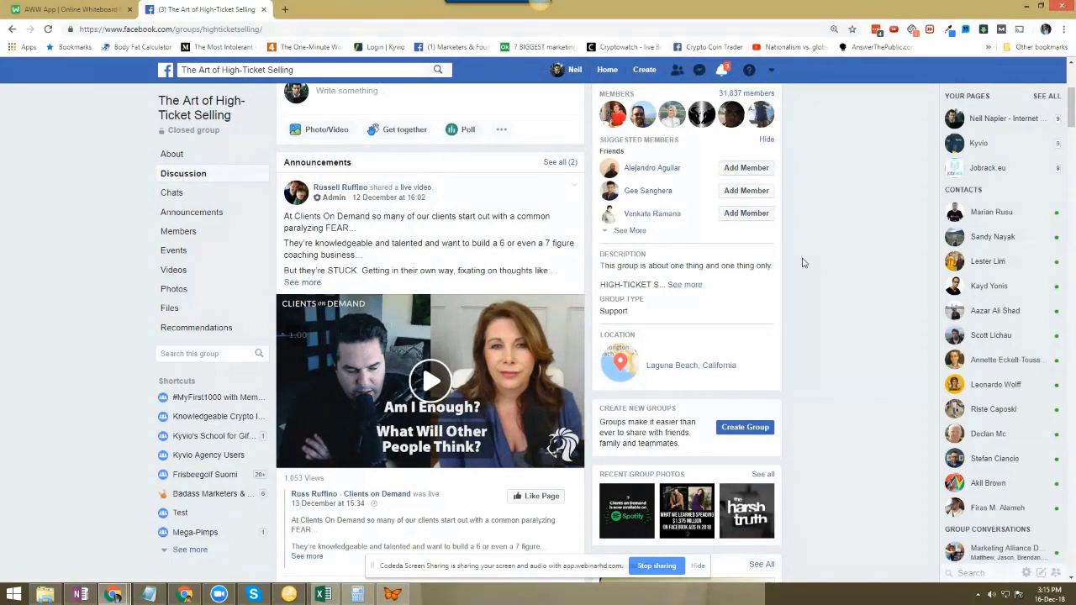
pyautogui.moveTo(450, 279)
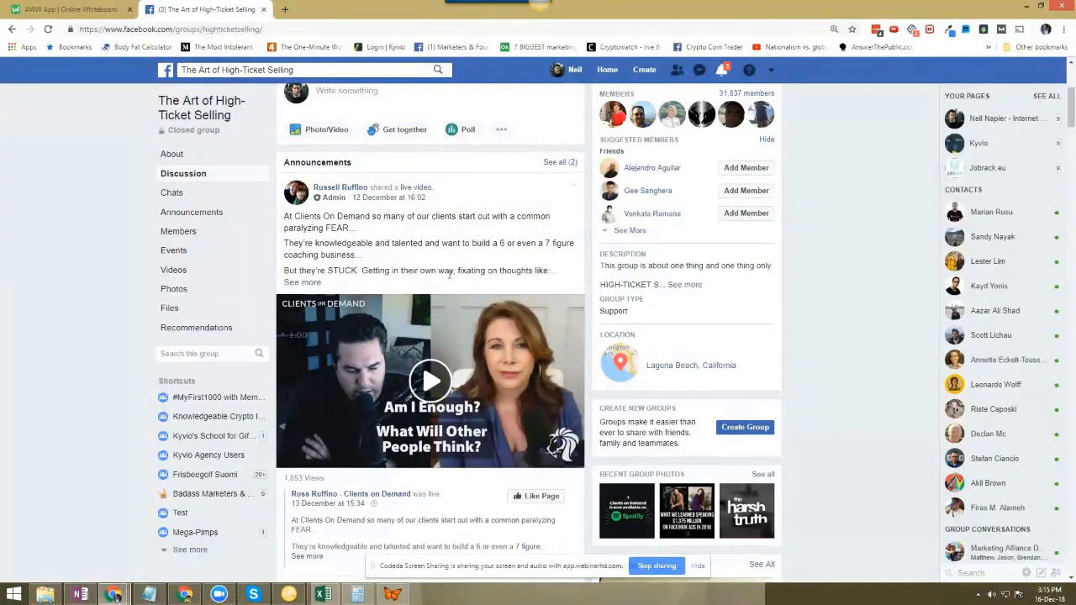
pyautogui.scroll(-3)
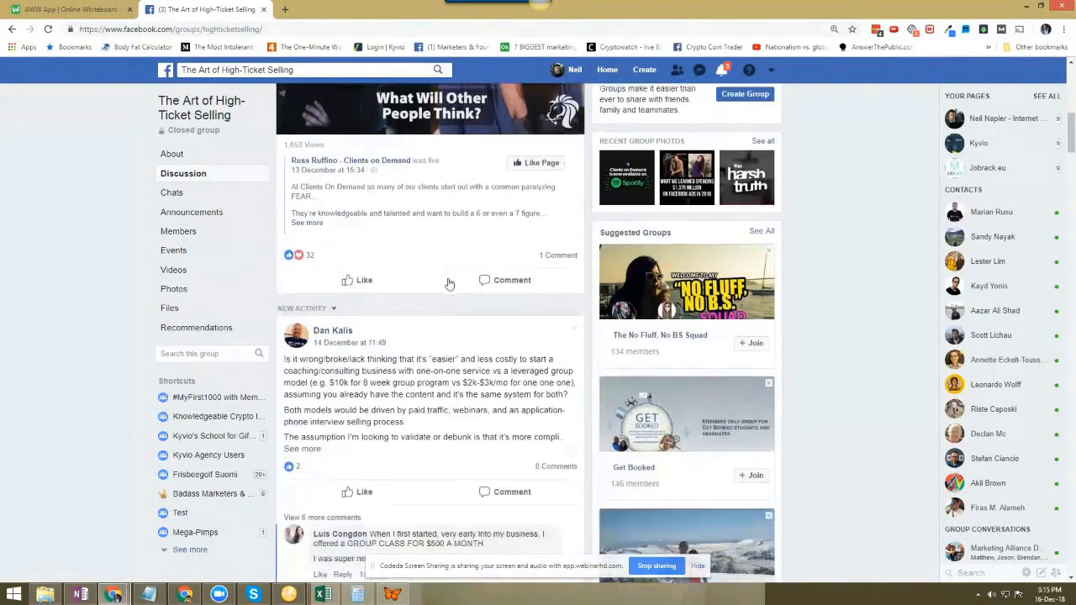
pyautogui.scroll(-3)
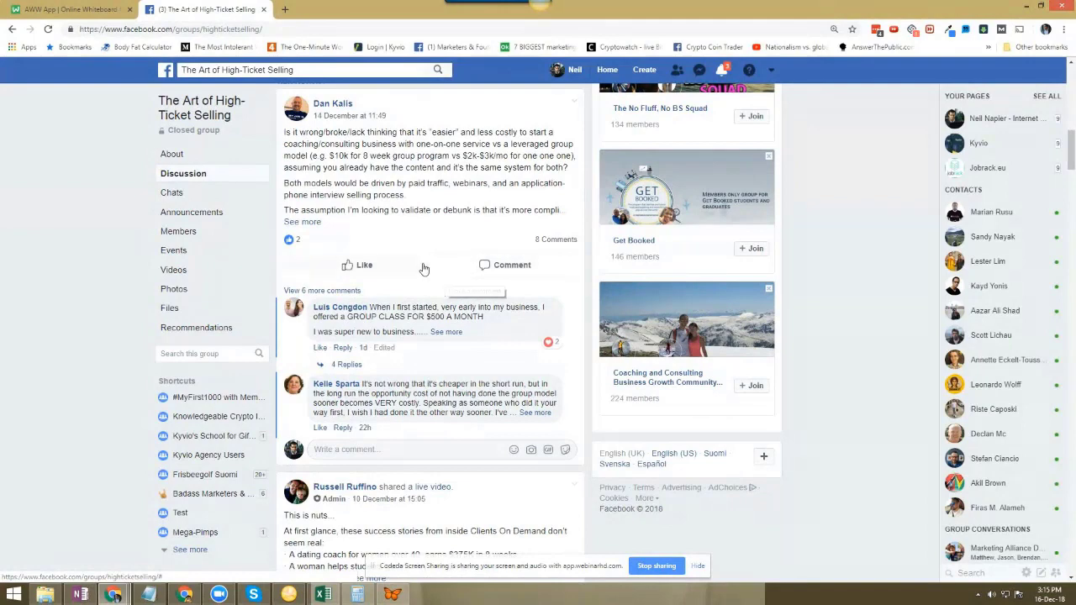
pyautogui.scroll(-3)
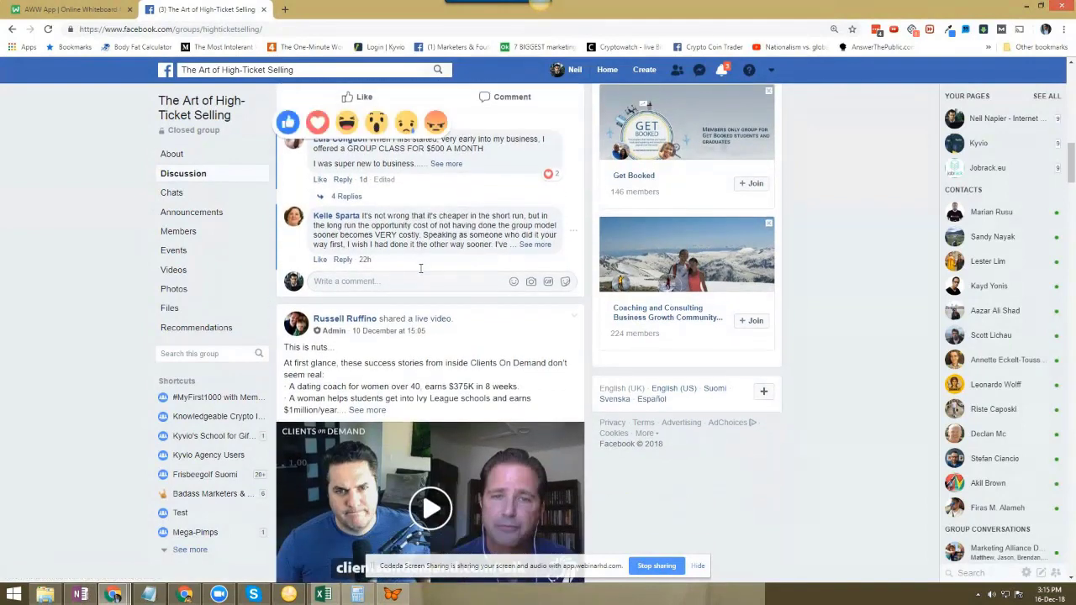
pyautogui.scroll(-3)
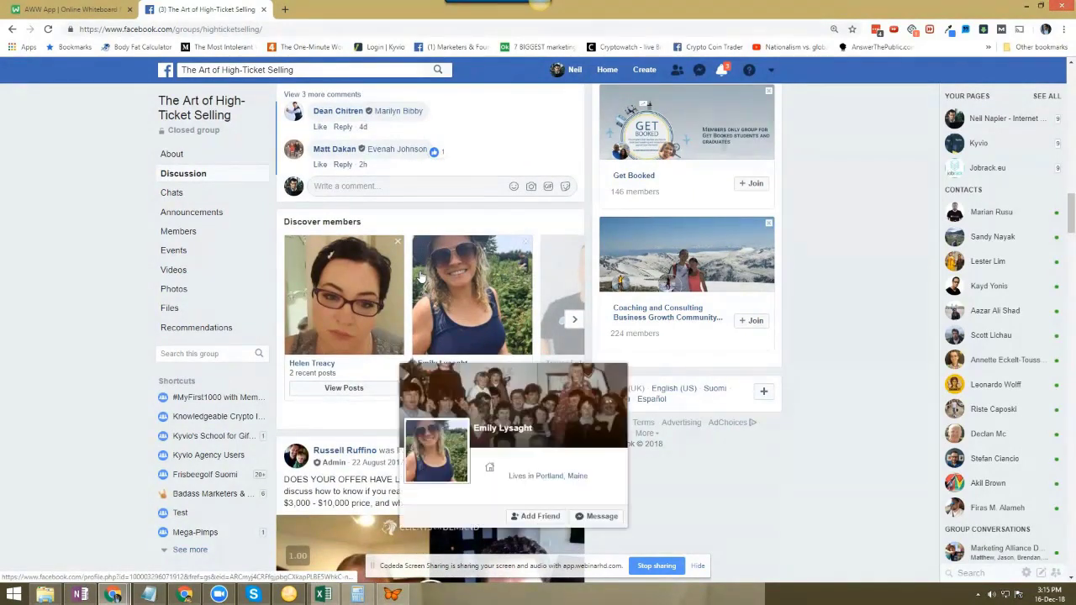
pyautogui.scroll(-3)
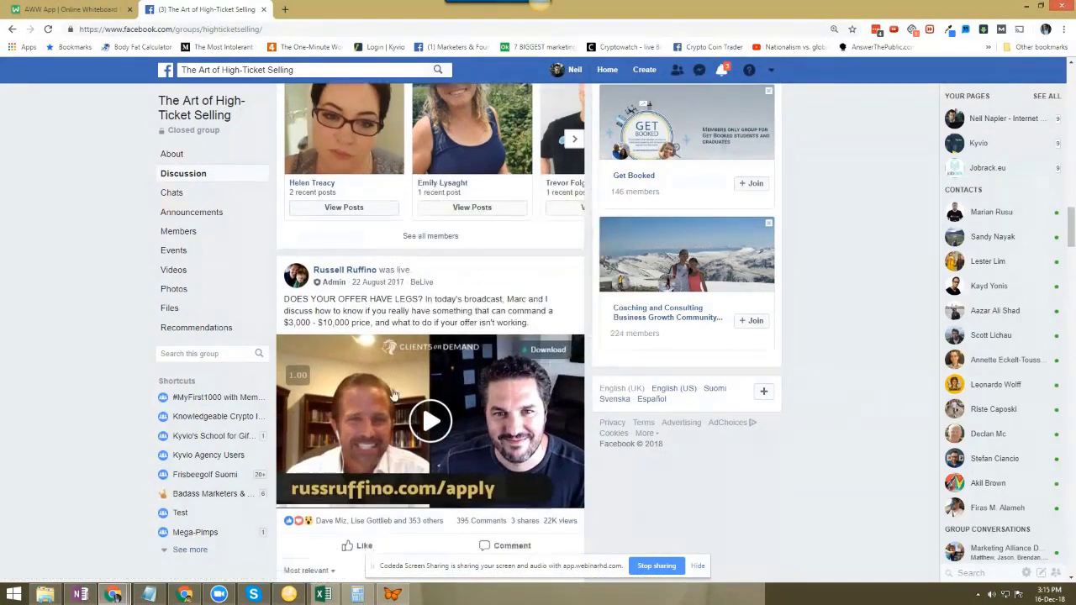
pyautogui.scroll(-3)
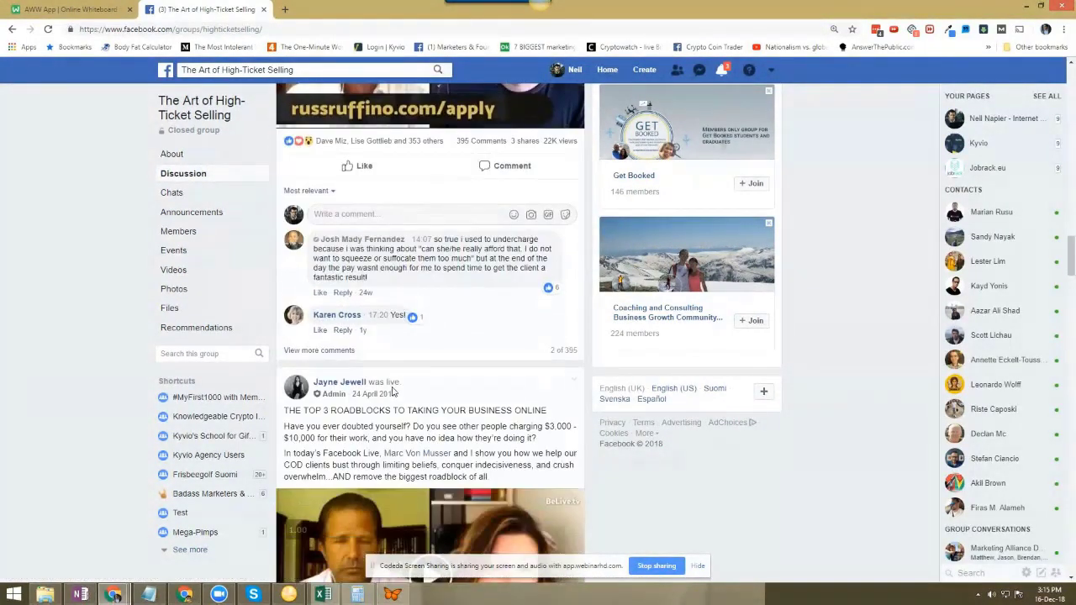
pyautogui.scroll(-3)
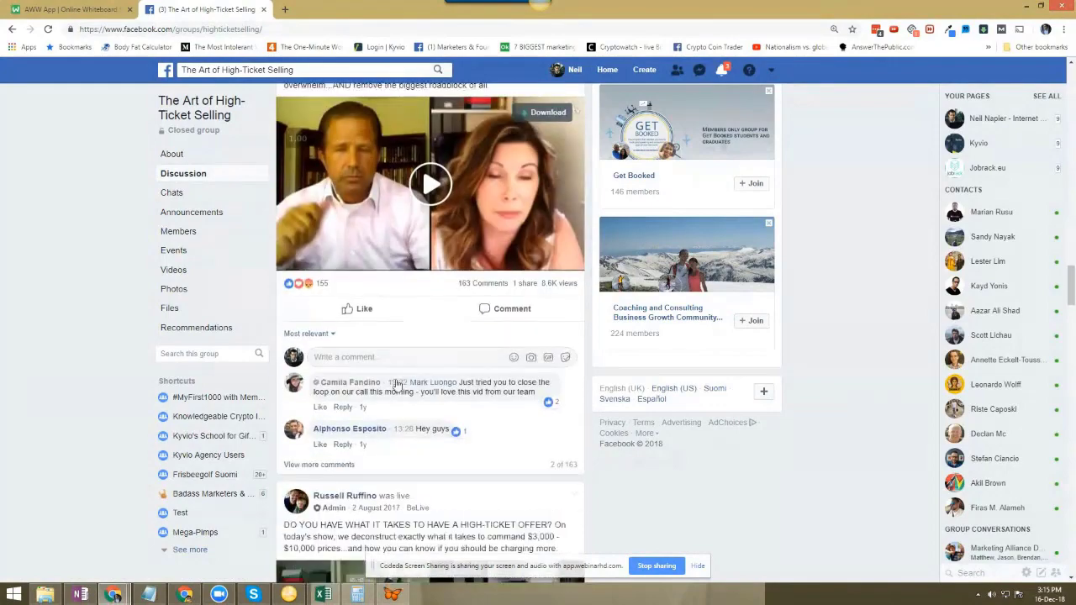
pyautogui.scroll(-3)
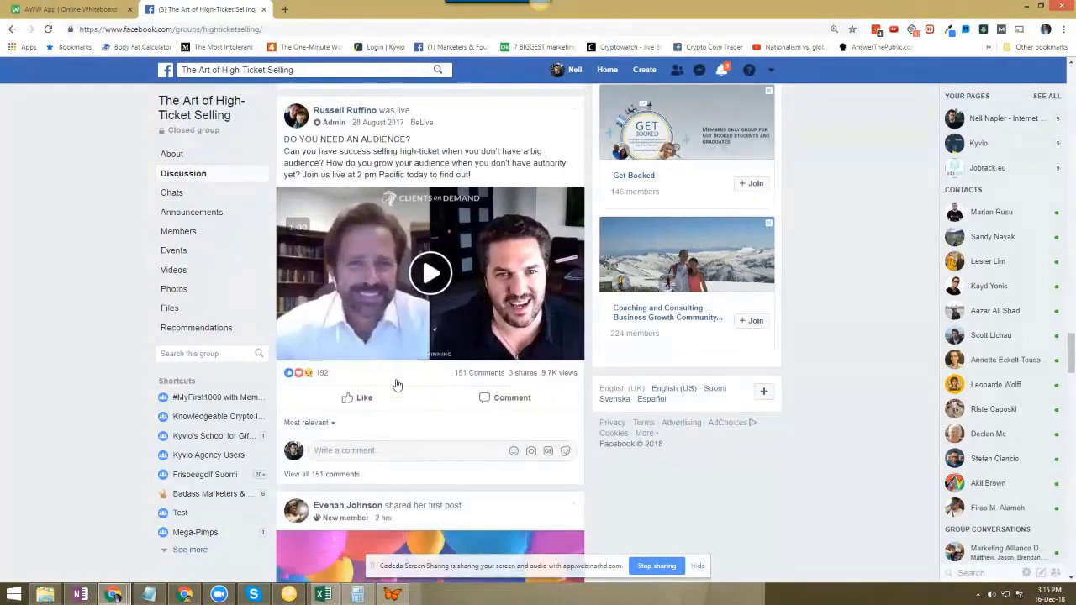
pyautogui.scroll(-3)
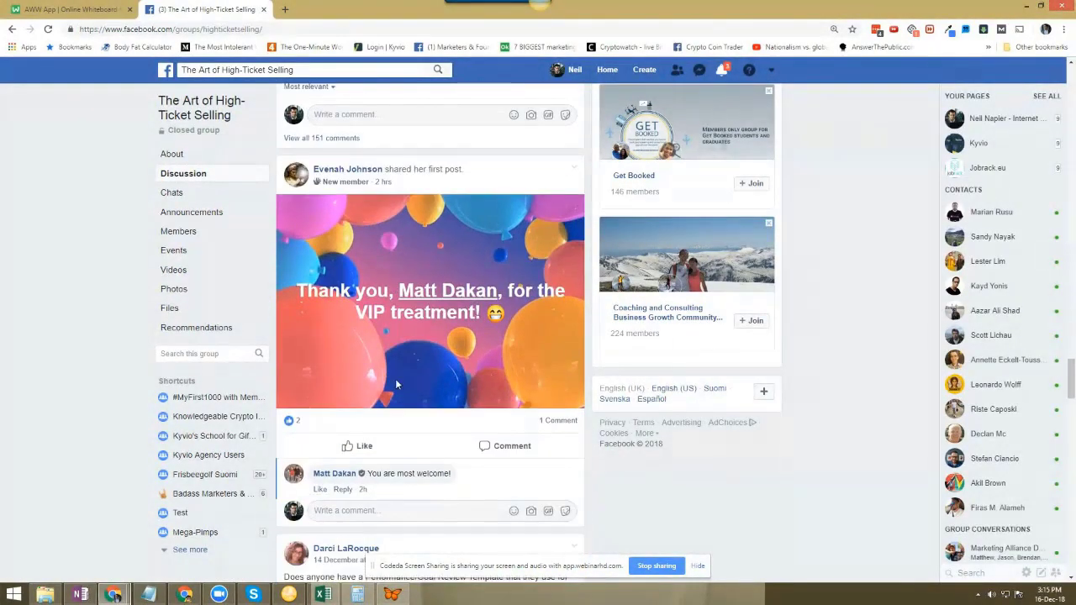
pyautogui.scroll(-3)
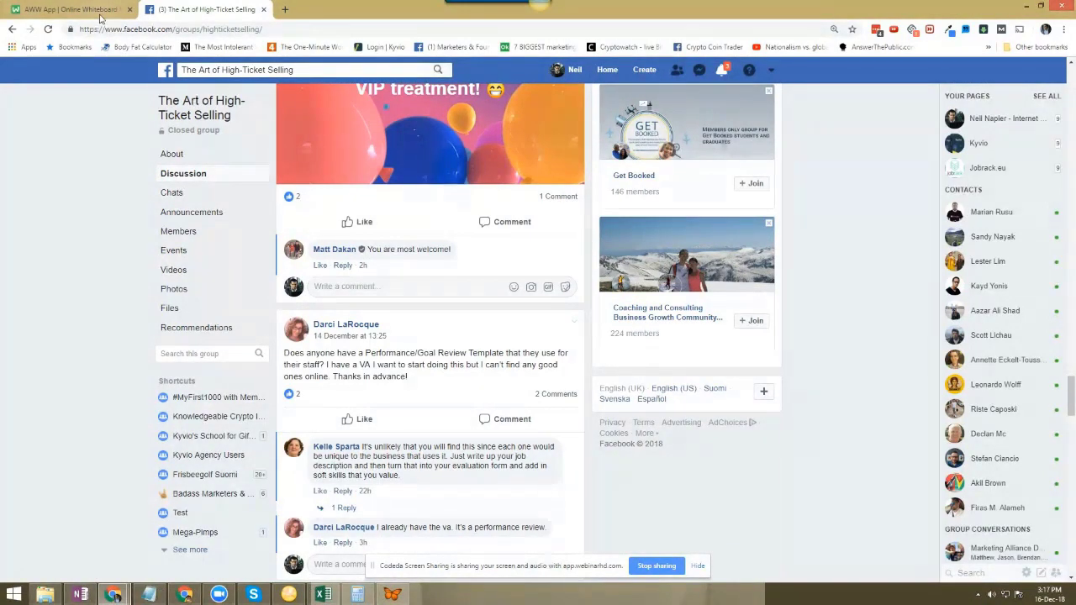
# Step: Return to the AWW App whiteboard tab
pyautogui.click(67, 9)
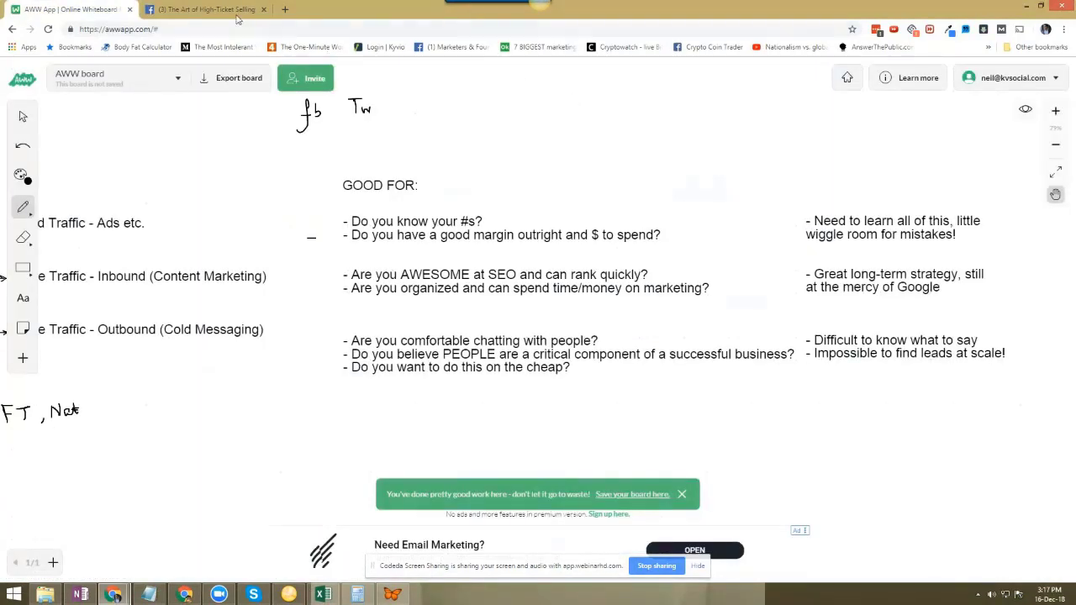
pyautogui.click(206, 9)
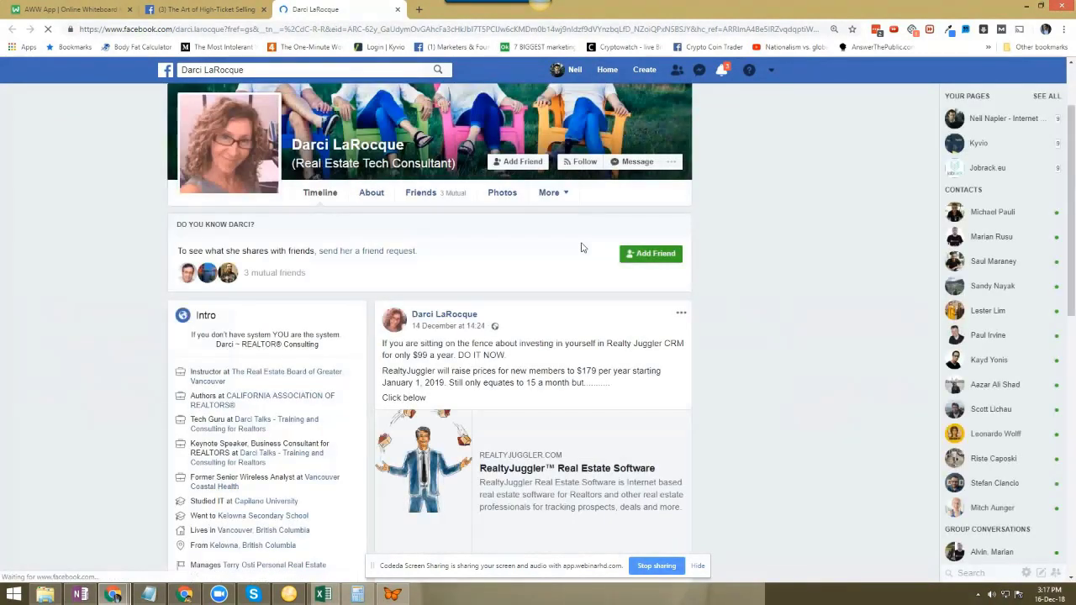
# Step: Scroll the member's profile, then switch back to the AWW App whiteboard tab
pyautogui.scroll(-3)
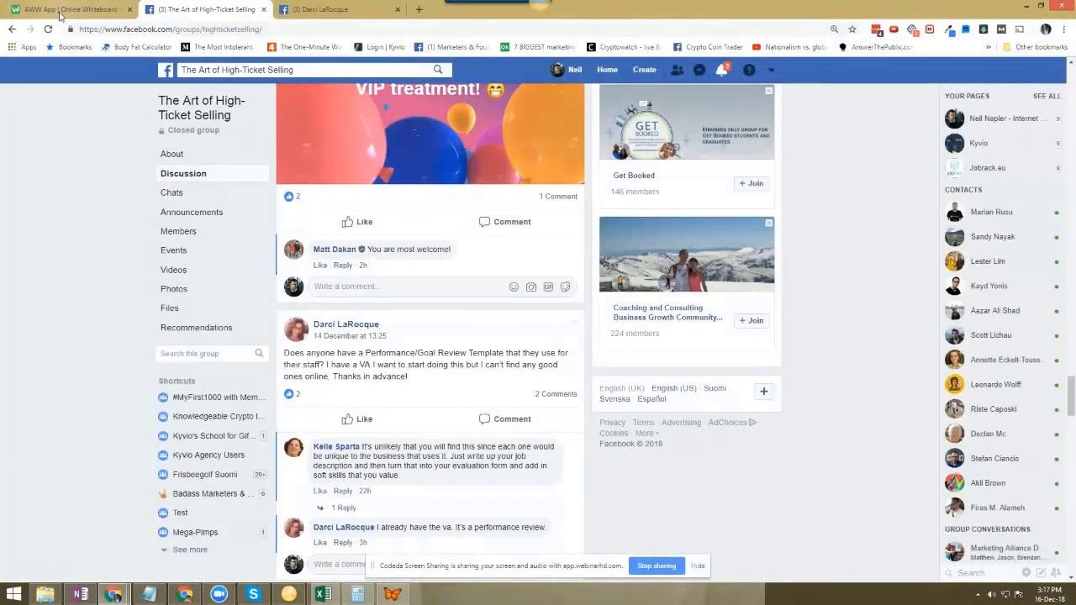
pyautogui.click(71, 9)
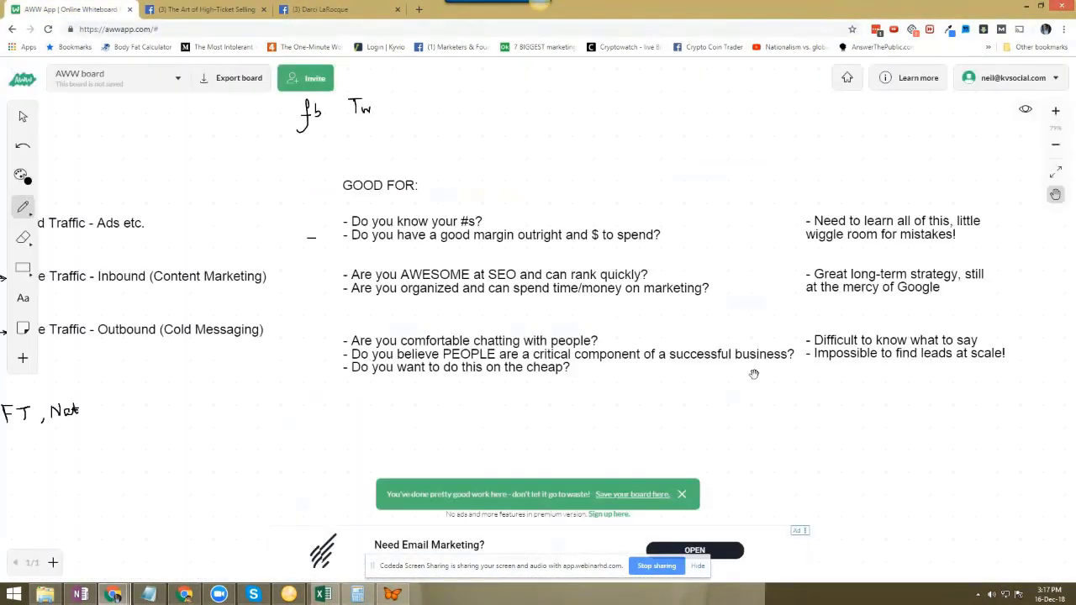
pyautogui.moveTo(781, 388)
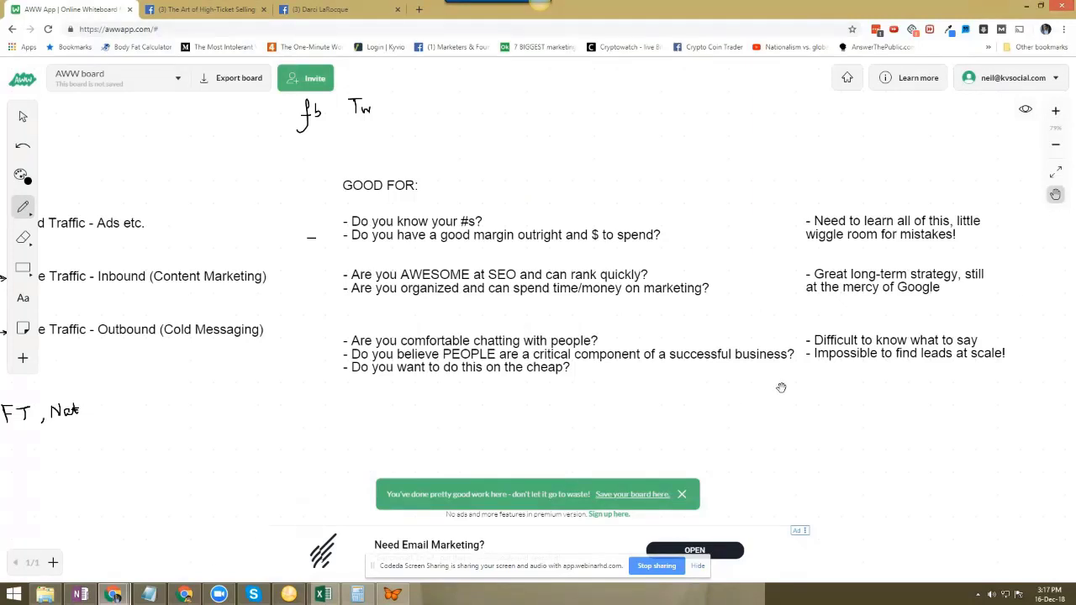
pyautogui.click(206, 9)
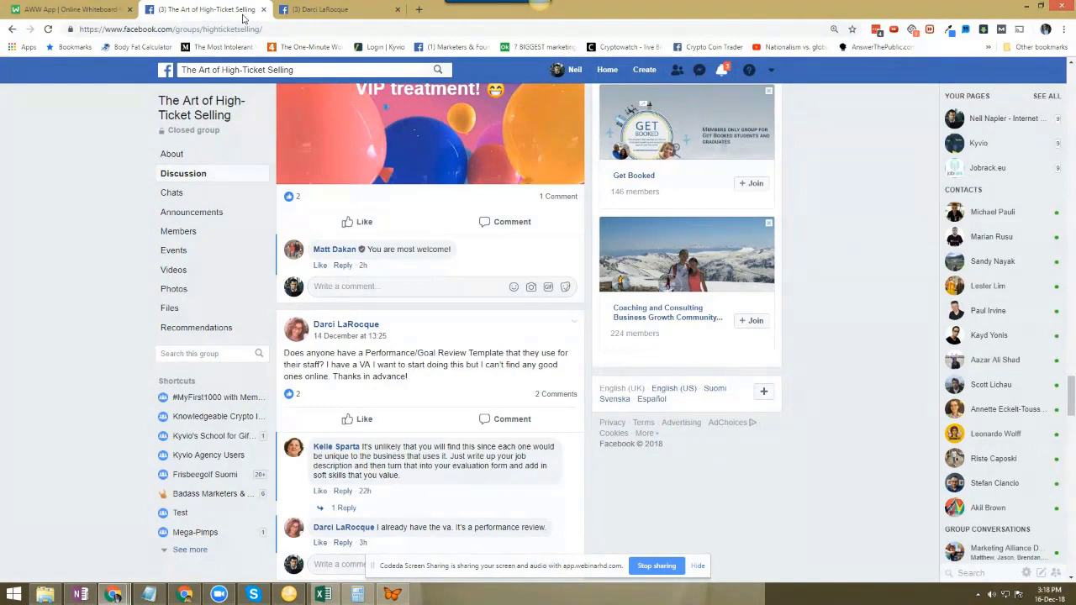
# Step: Switch from the Facebook group feed back to the AWW App whiteboard
pyautogui.click(67, 9)
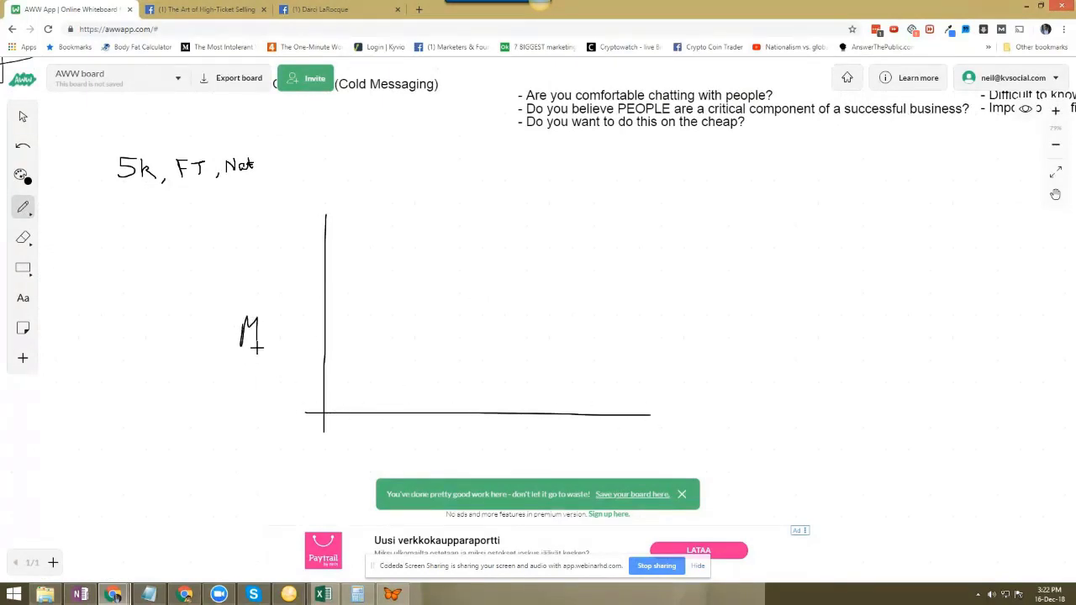
# Step: Add a dollar sign to the M axis label and draw horizontal and vertical quadrant dividers
pyautogui.moveTo(269, 320); pyautogui.dragTo(277, 349)
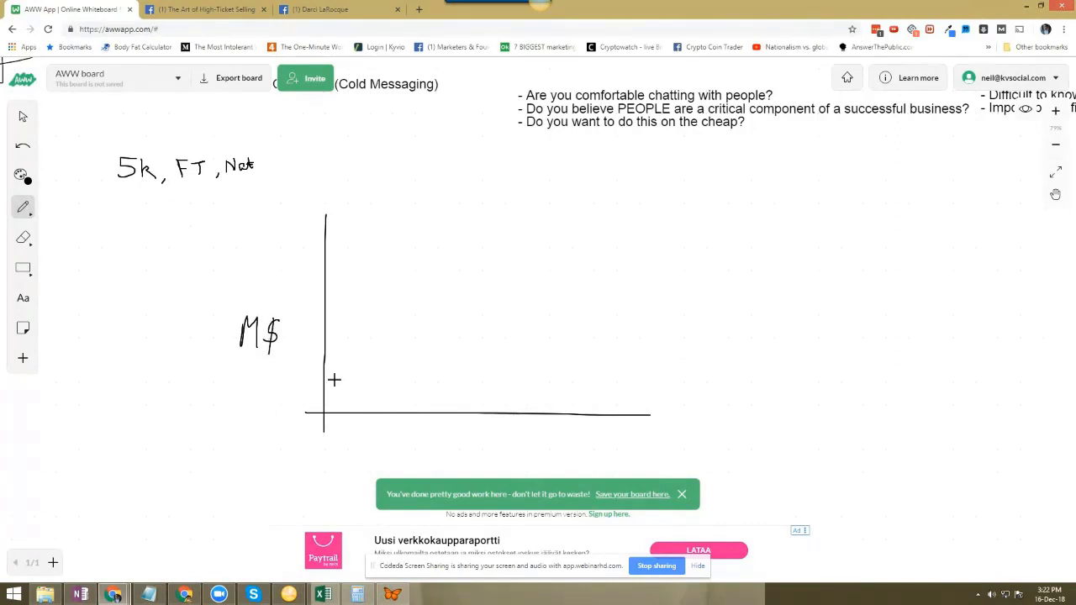
pyautogui.moveTo(361, 402)
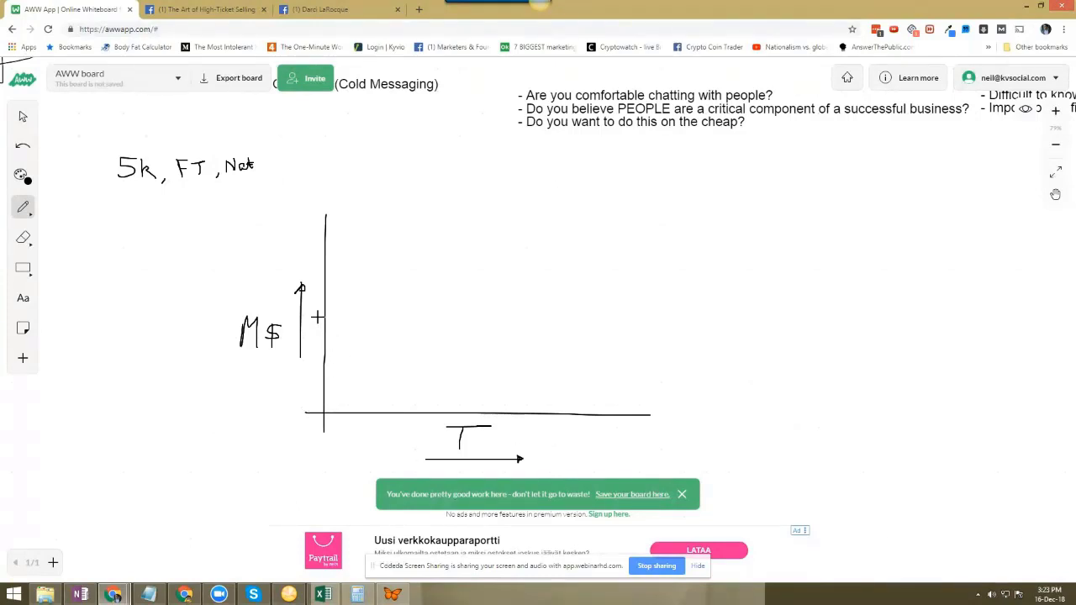
pyautogui.moveTo(320, 313); pyautogui.dragTo(627, 313)
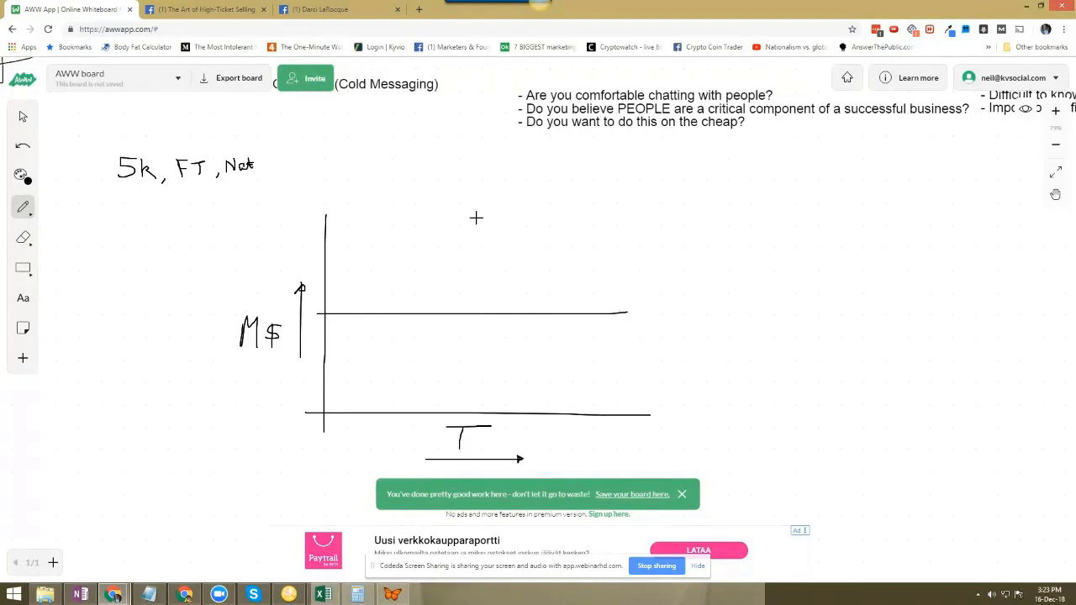
pyautogui.moveTo(475, 217); pyautogui.dragTo(475, 424)
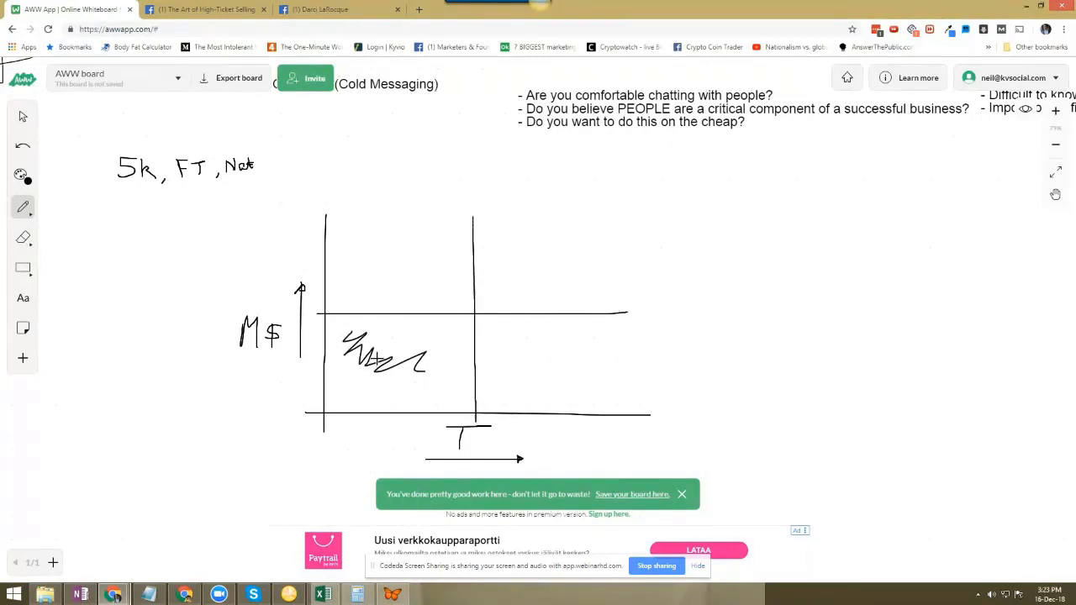
# Step: Handwrite 'Cold outreach', 'FB ads' and 'Content marketing' in three graph quadrants
pyautogui.click(387, 349)
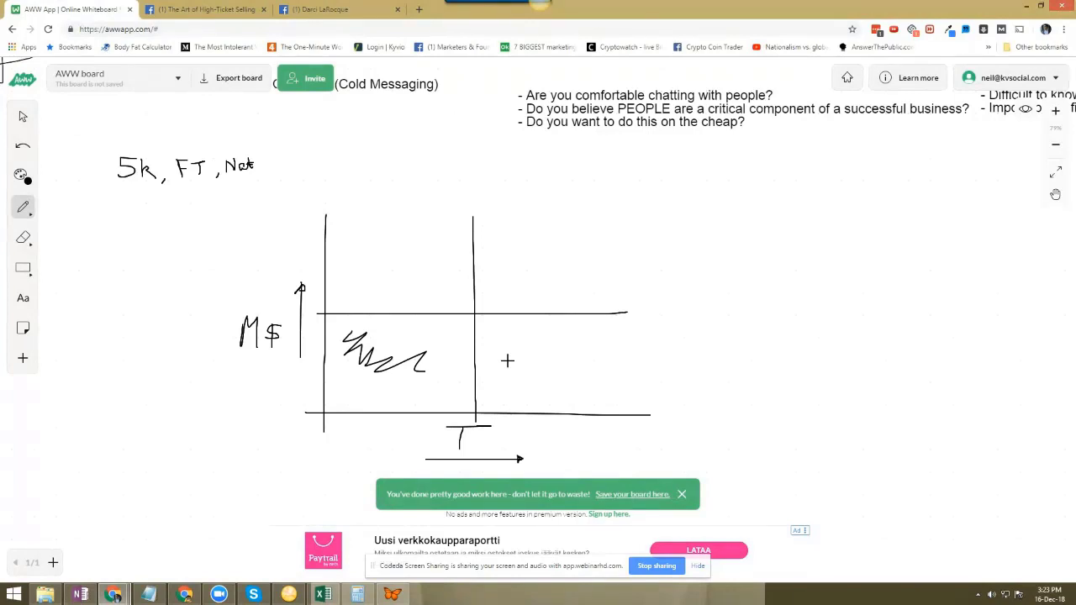
pyautogui.moveTo(504, 352)
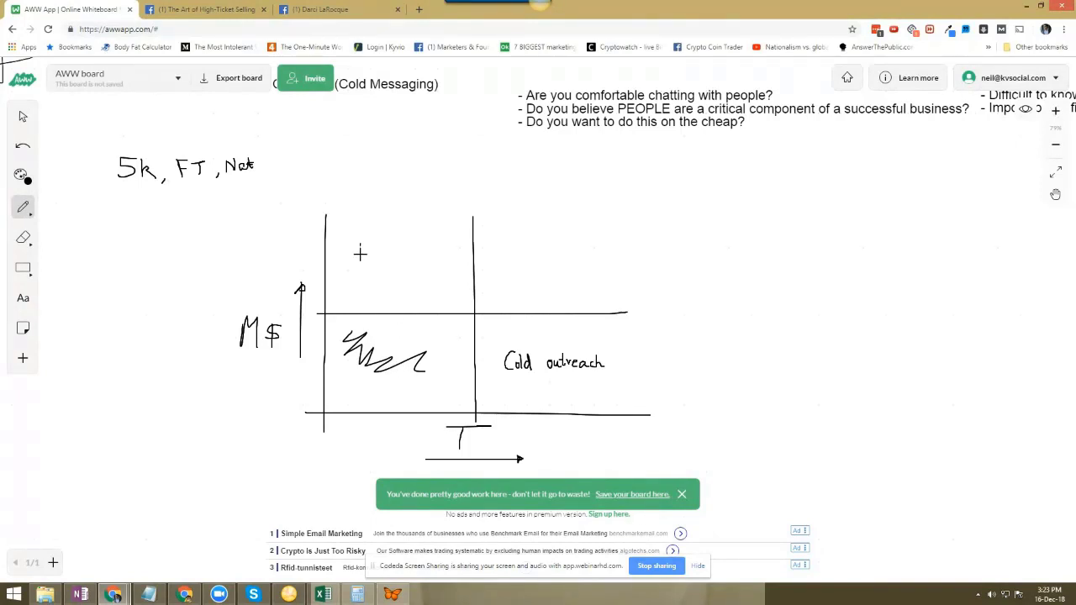
pyautogui.write('F+')
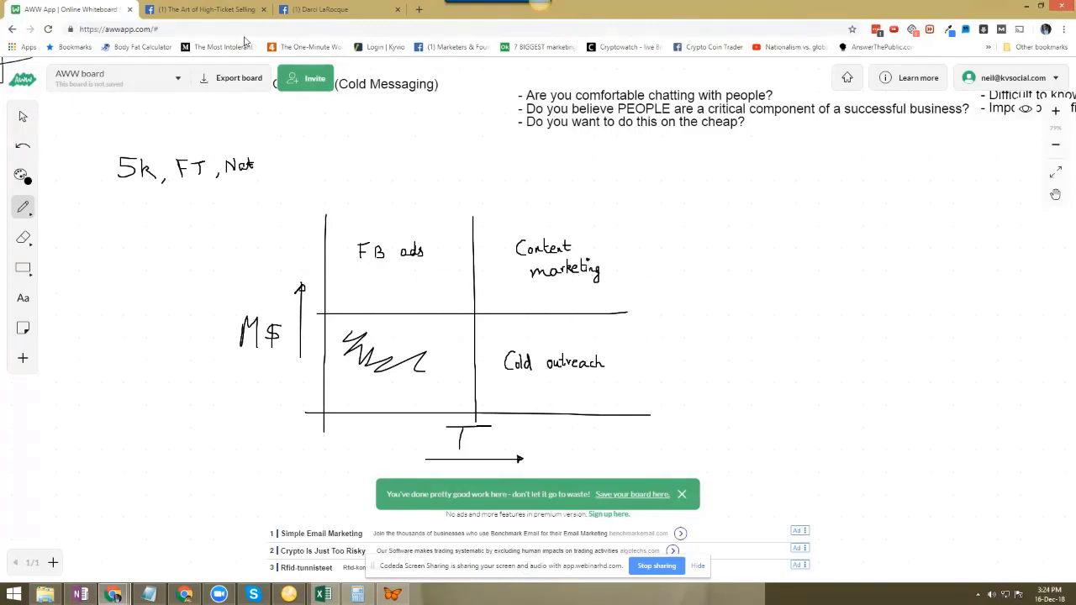
pyautogui.moveTo(206, 9)
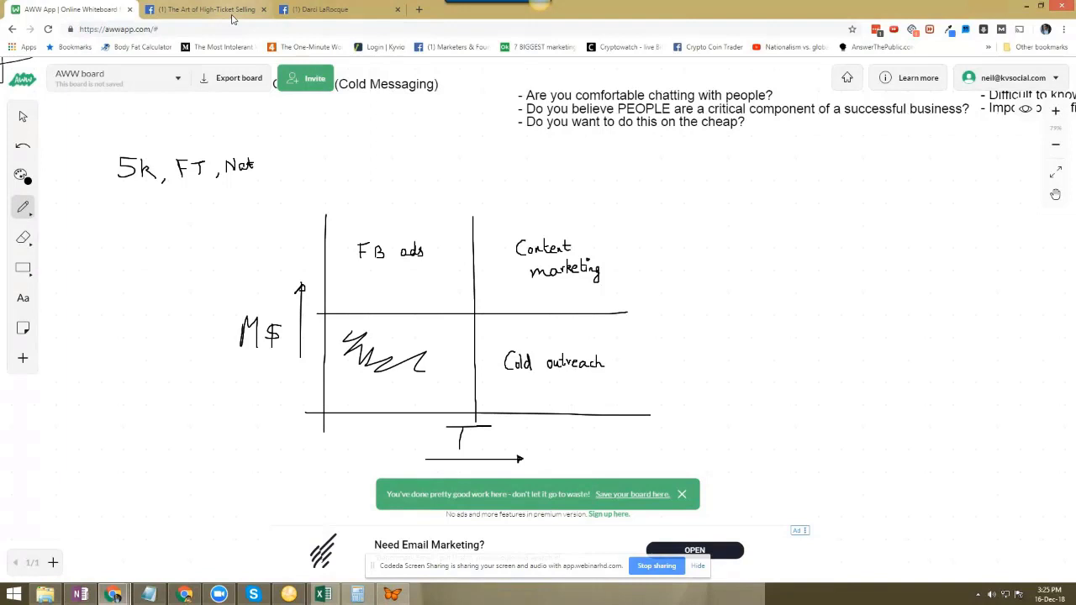
# Step: Handwrite the platform column FB, YT, LI beside the quadrant graph
pyautogui.moveTo(718, 214); pyautogui.dragTo(748, 206)
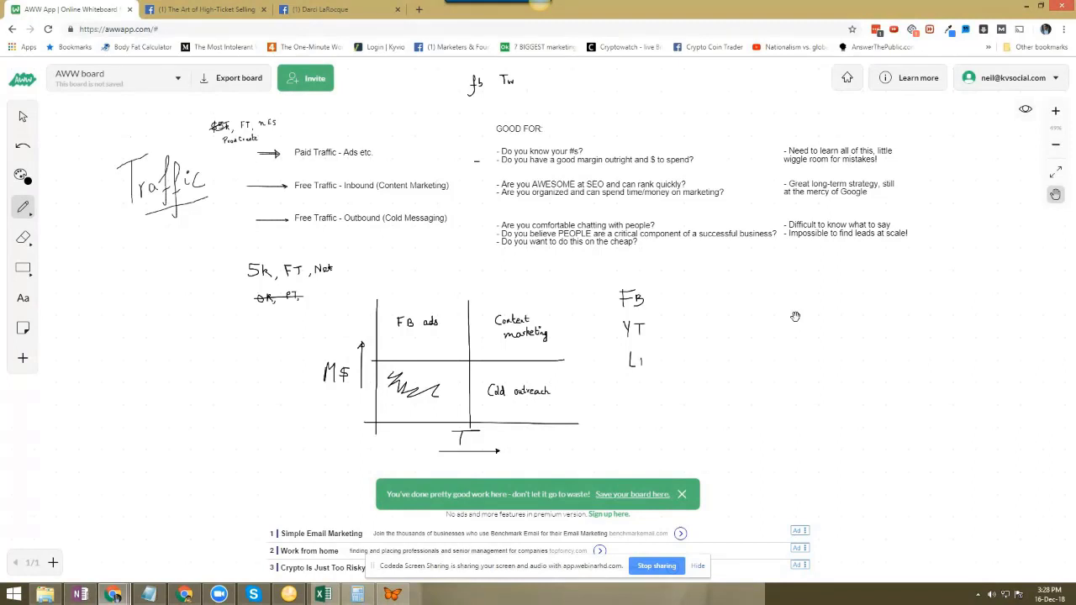
# Step: Draw a boxed '13' and write '1- 6 months' beside the platform list
pyautogui.click(23, 208)
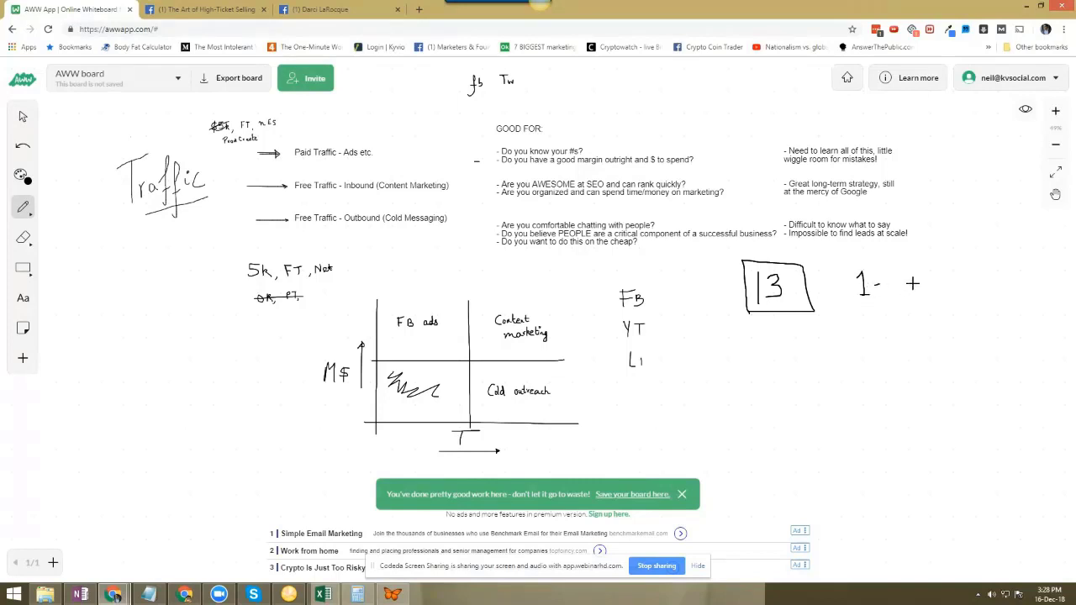
pyautogui.moveTo(904, 277); pyautogui.dragTo(908, 294)
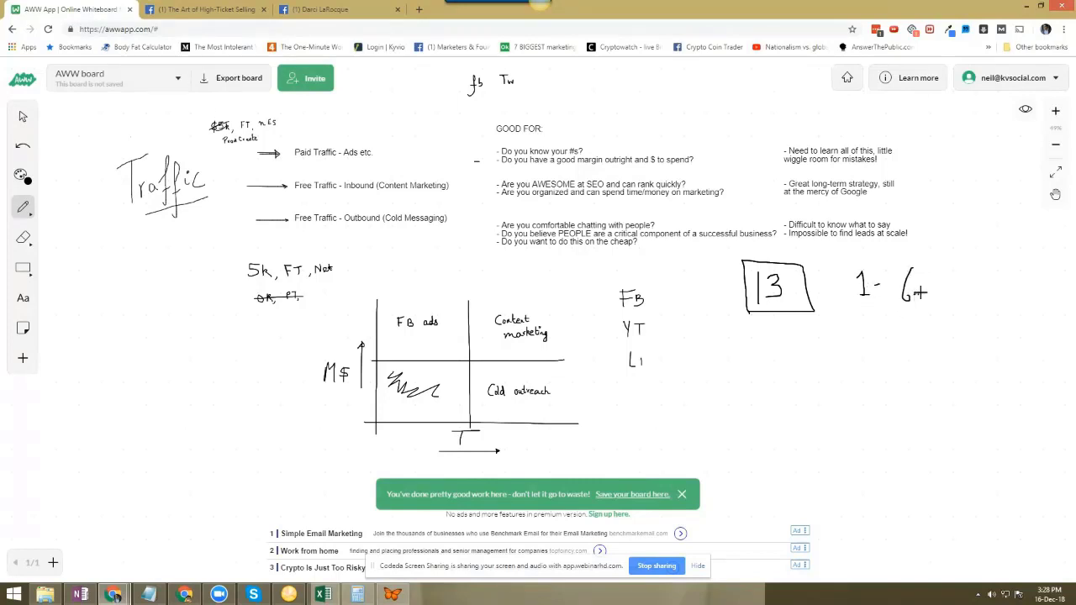
pyautogui.write('month')
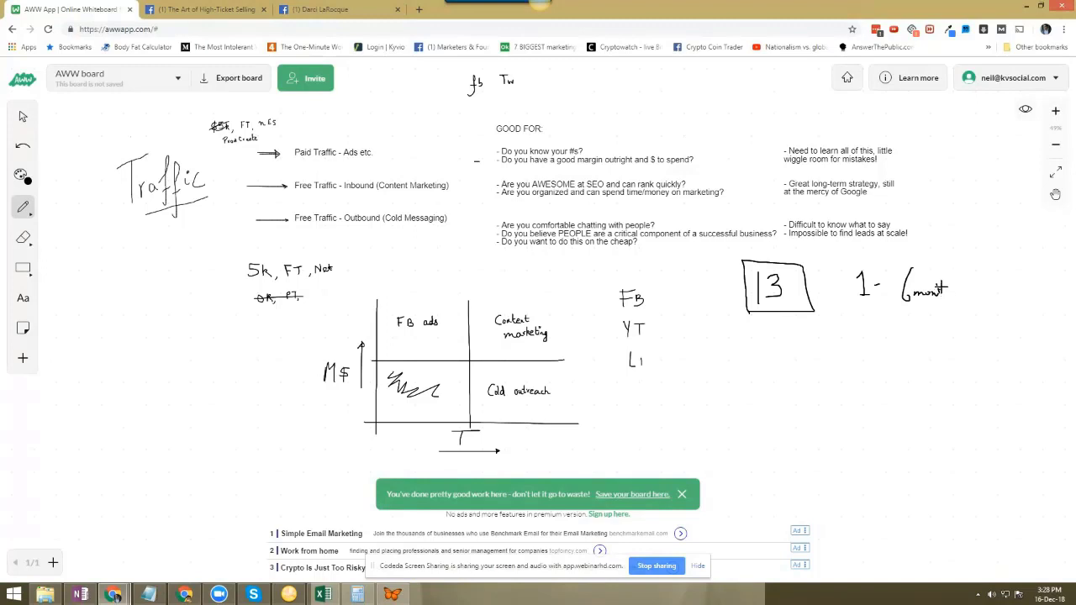